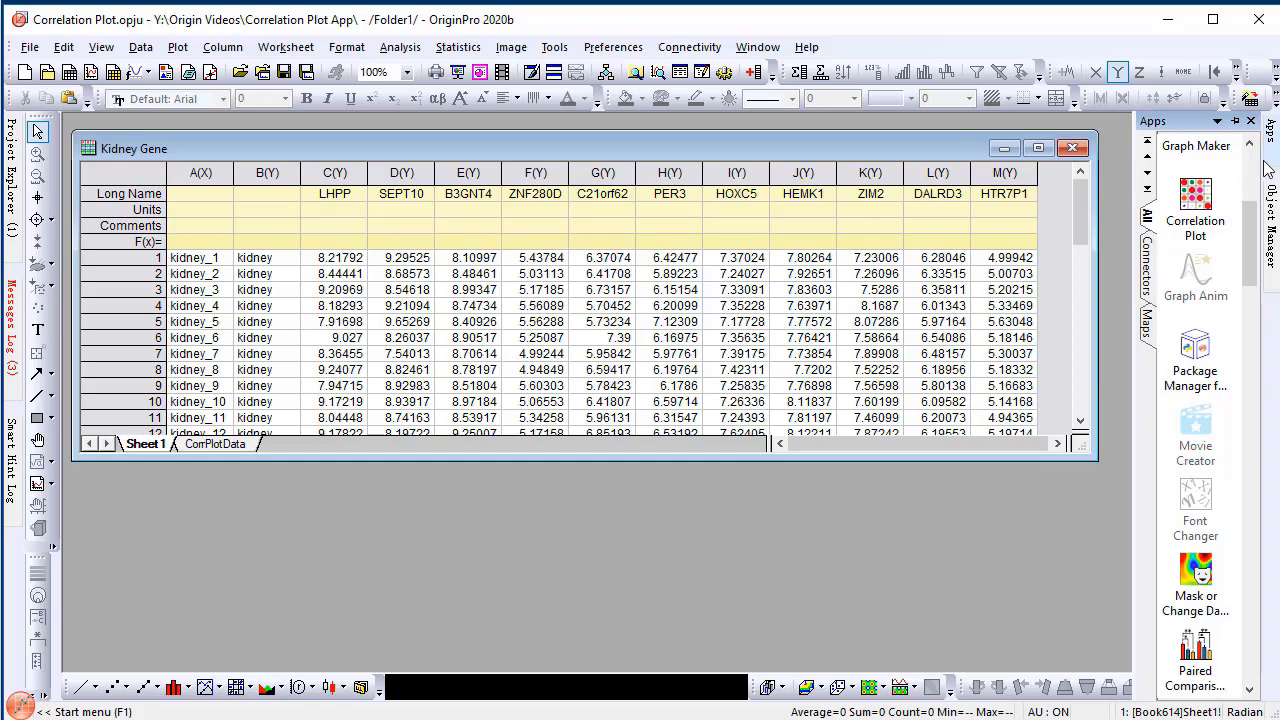
pyautogui.moveTo(1203, 228)
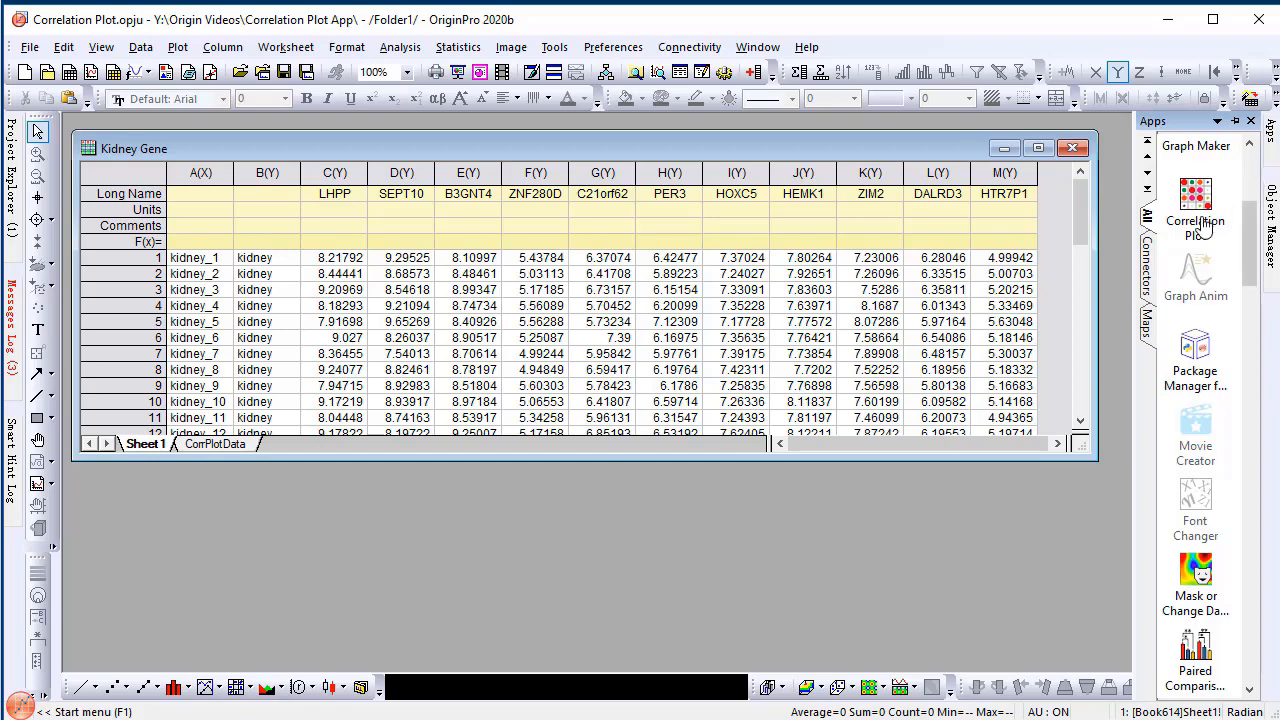
# Launch the Correlation Plot app from the Apps panel.
pyautogui.click(1195, 200)
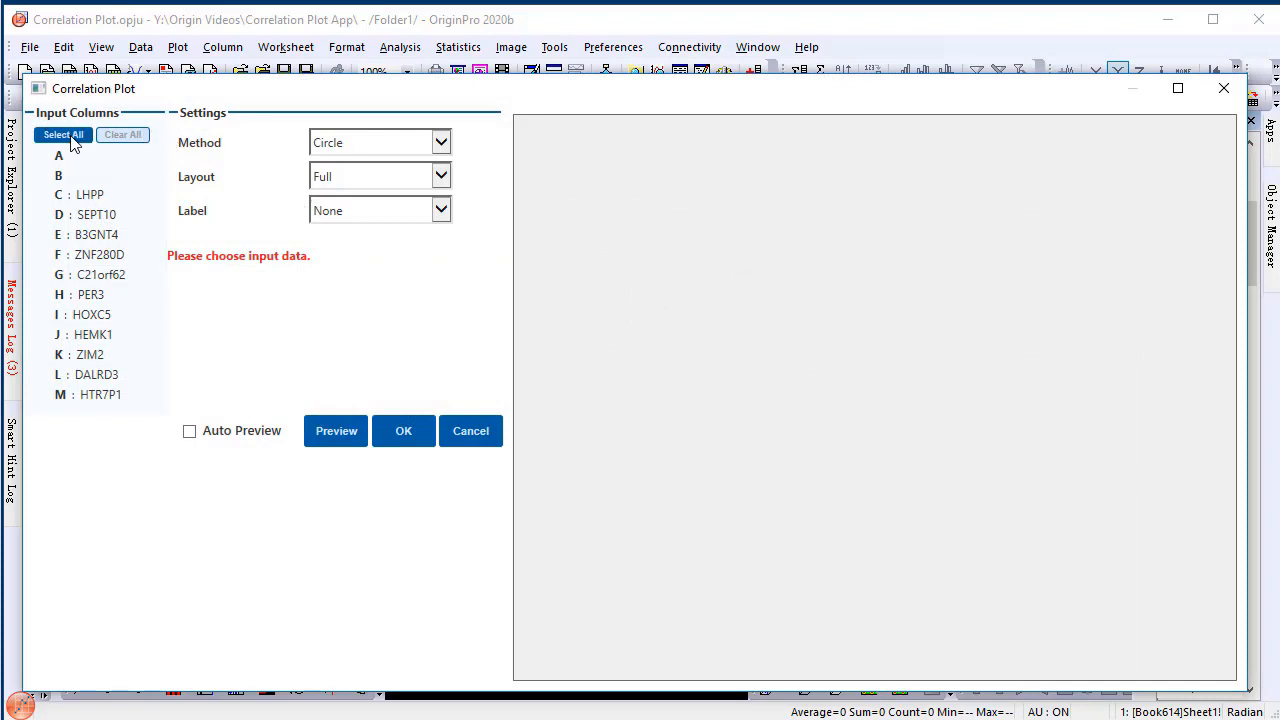
# Select all gene columns as input and enable Auto Preview.
pyautogui.click(62, 134)
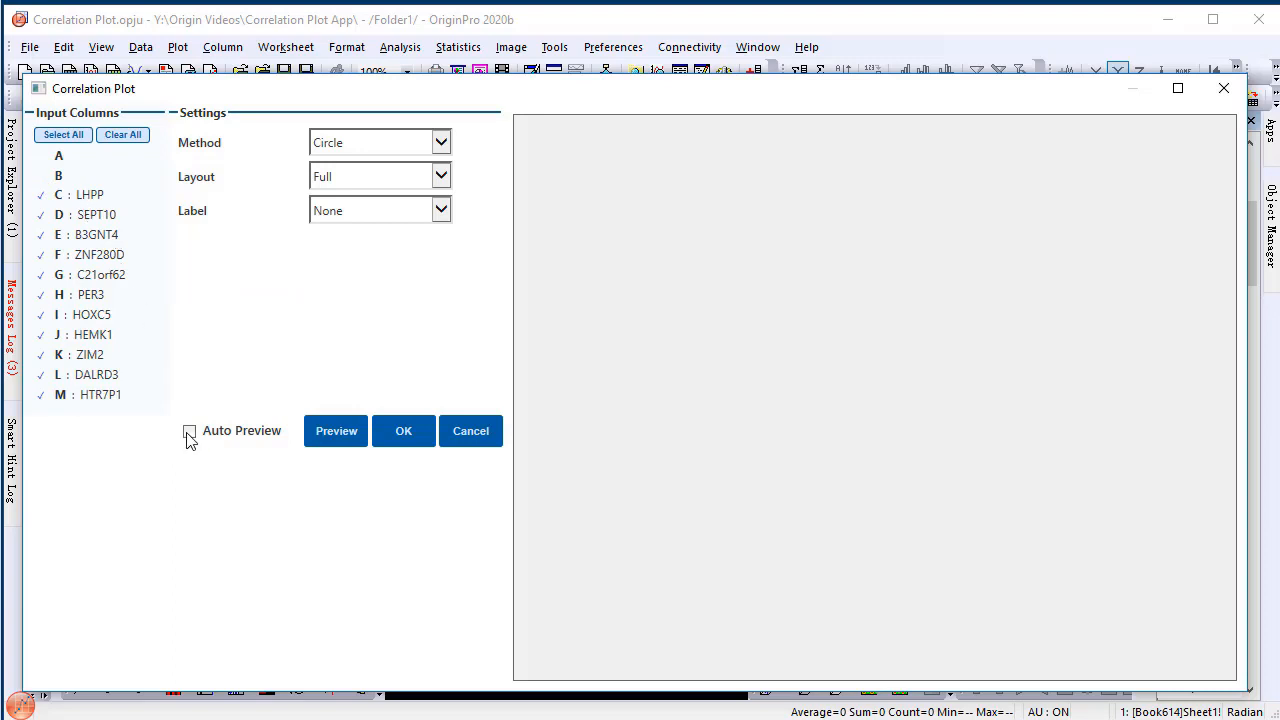
pyautogui.click(189, 431)
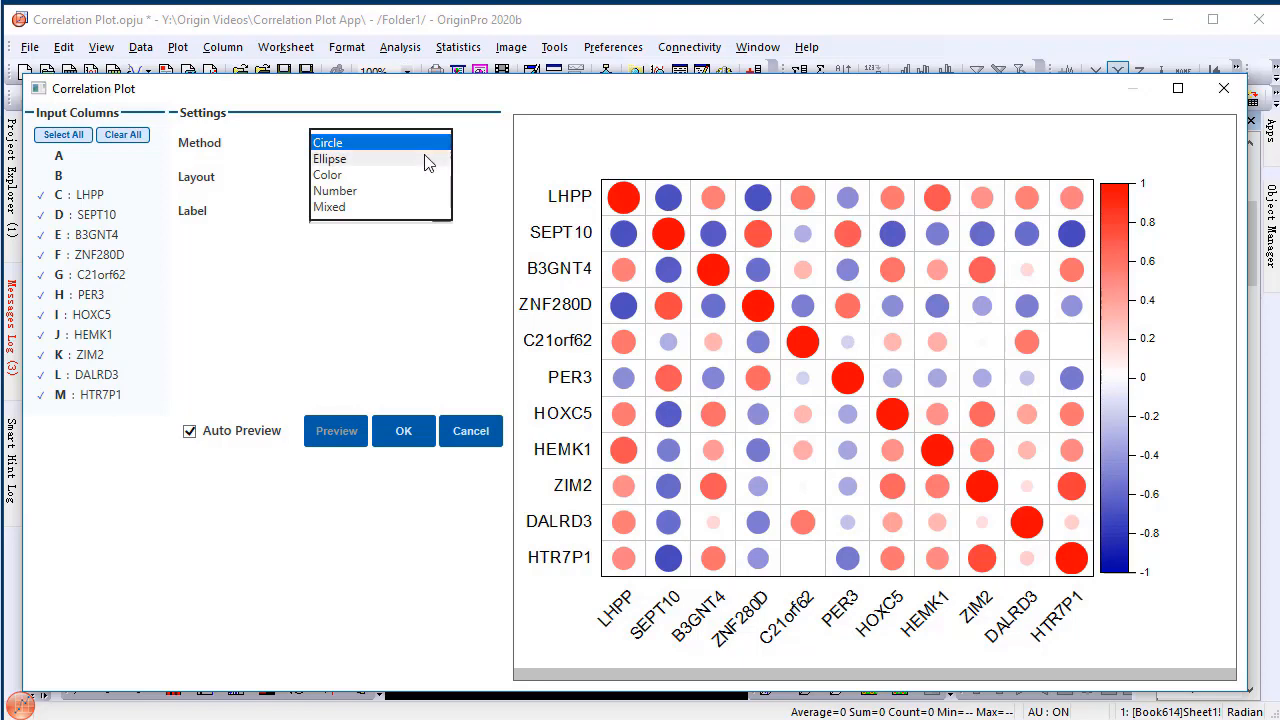
# Preview the Color, Number and Mixed methods, then return to Circle.
pyautogui.click(330, 158)
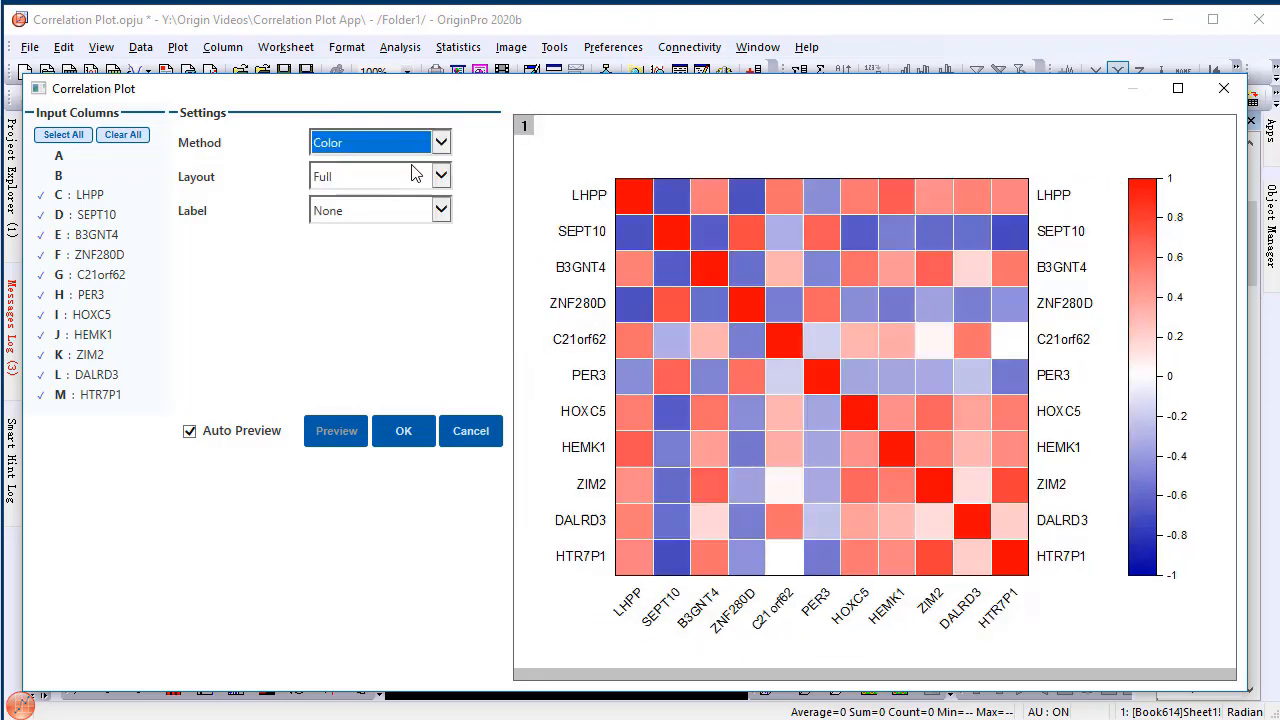
pyautogui.click(440, 142)
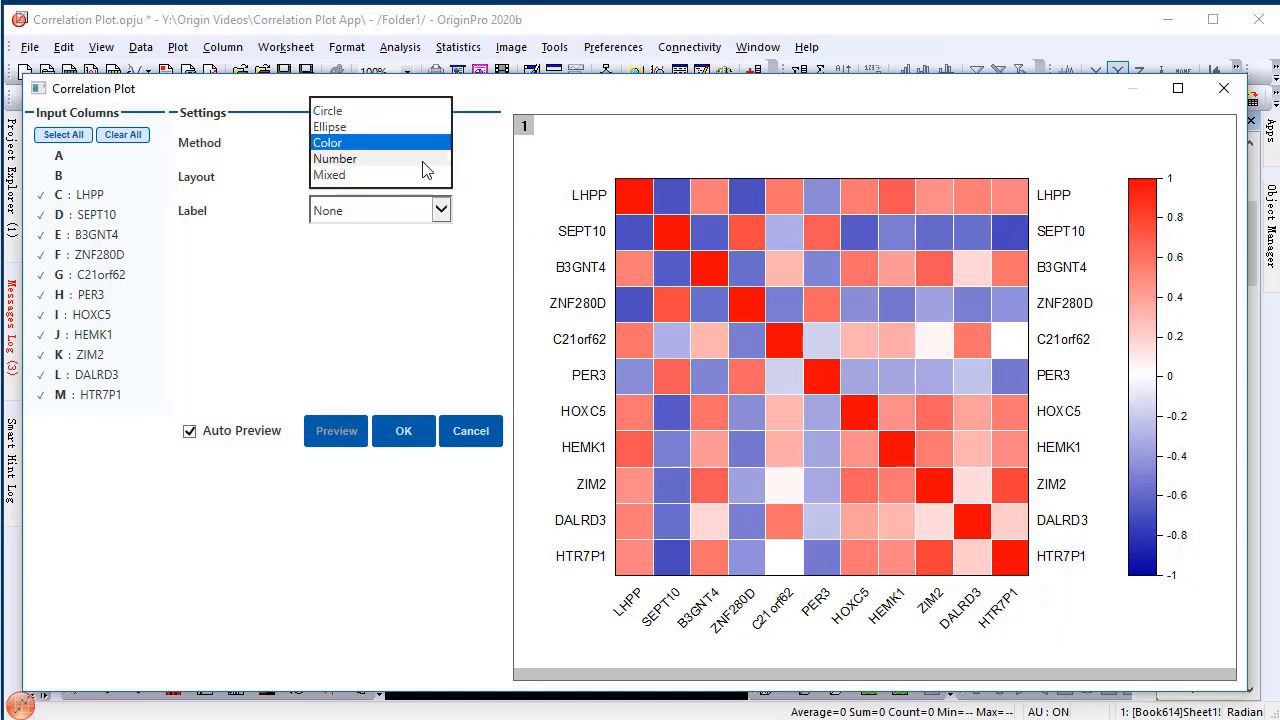
pyautogui.click(335, 158)
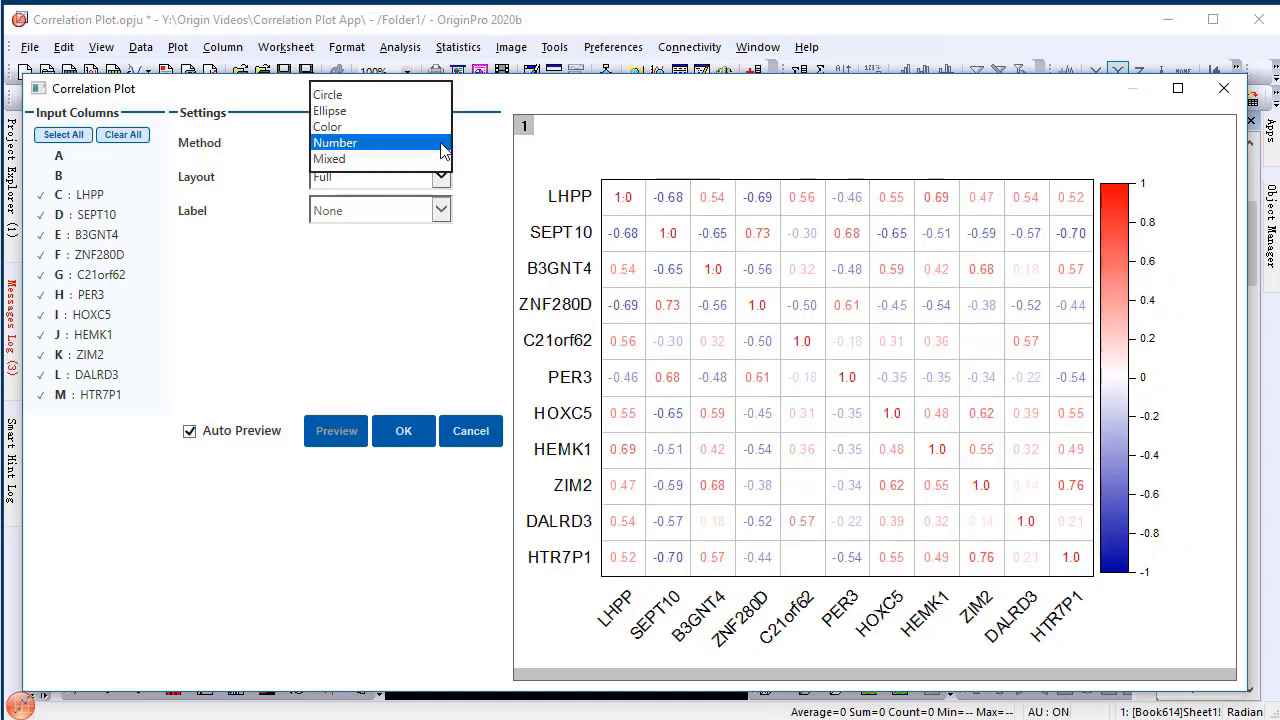
pyautogui.click(329, 158)
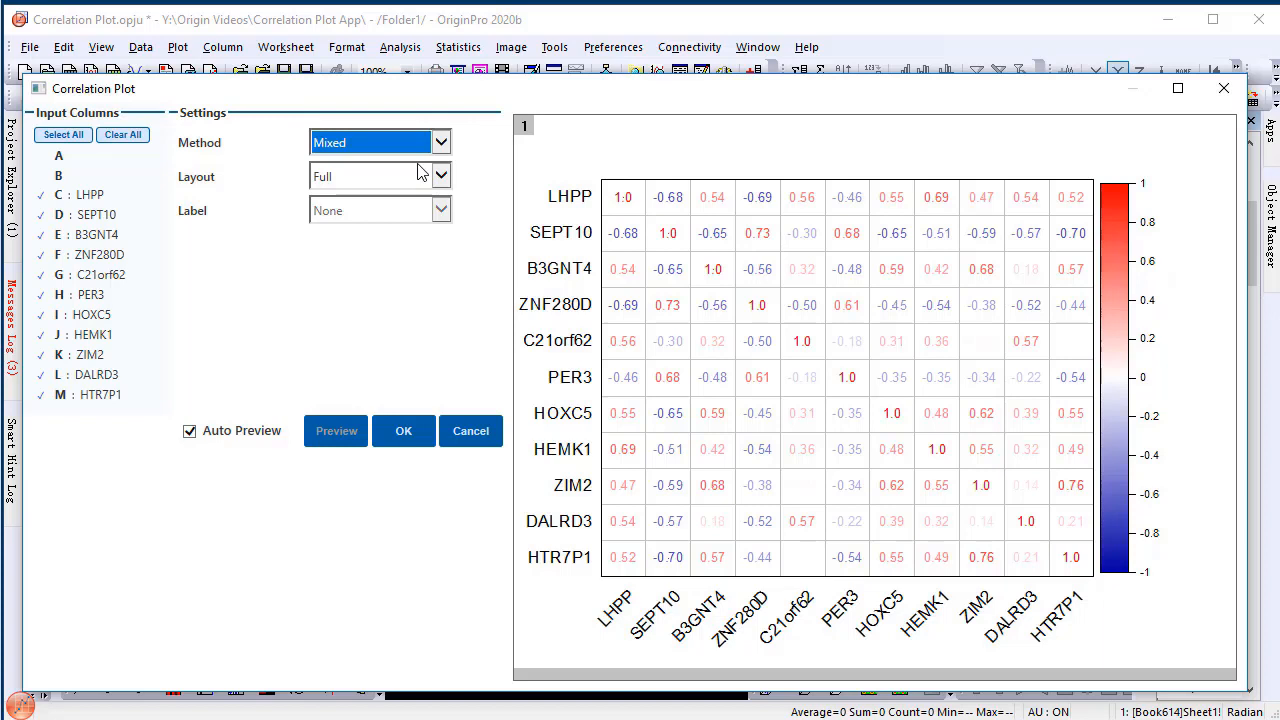
pyautogui.click(440, 142)
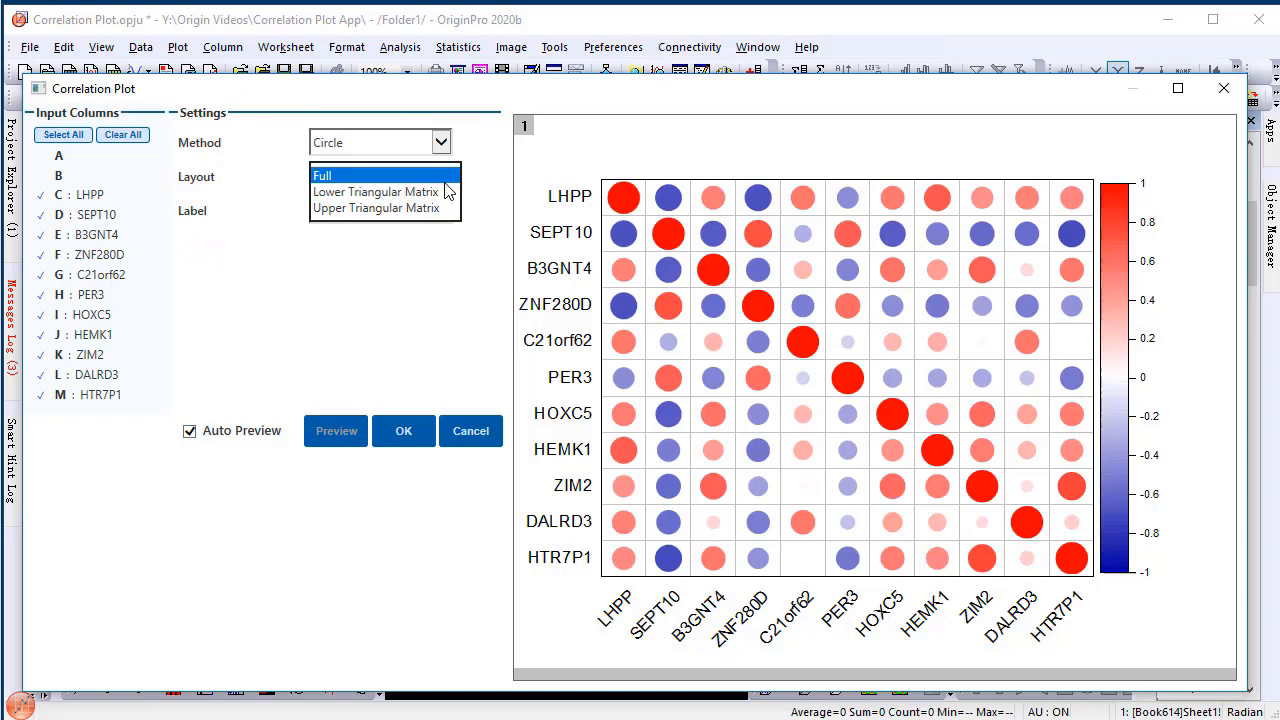
pyautogui.click(375, 191)
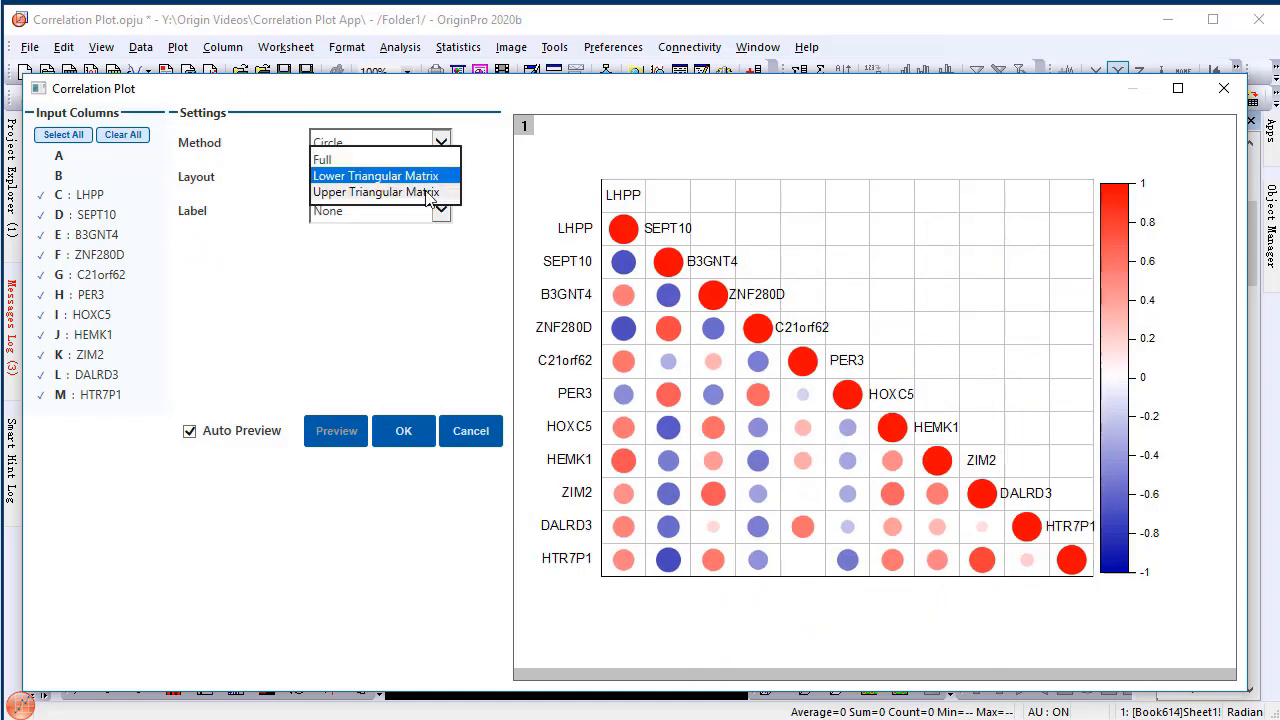
pyautogui.click(375, 192)
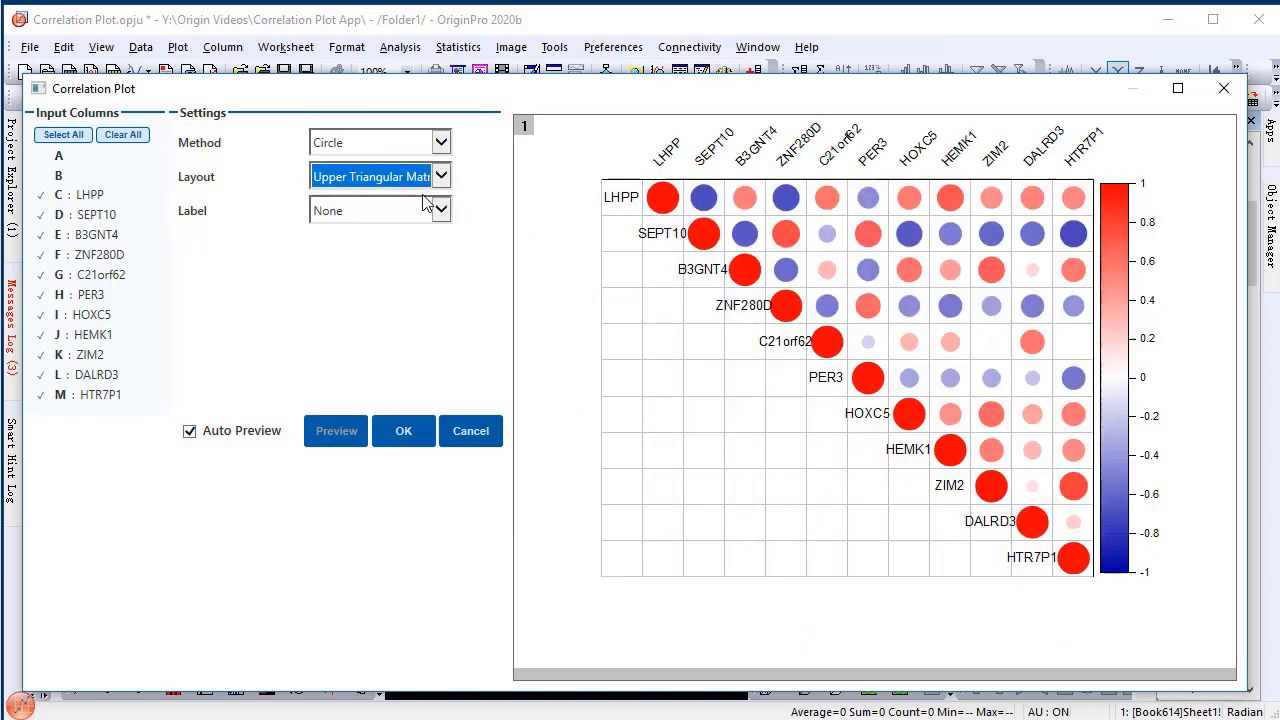
pyautogui.click(440, 176)
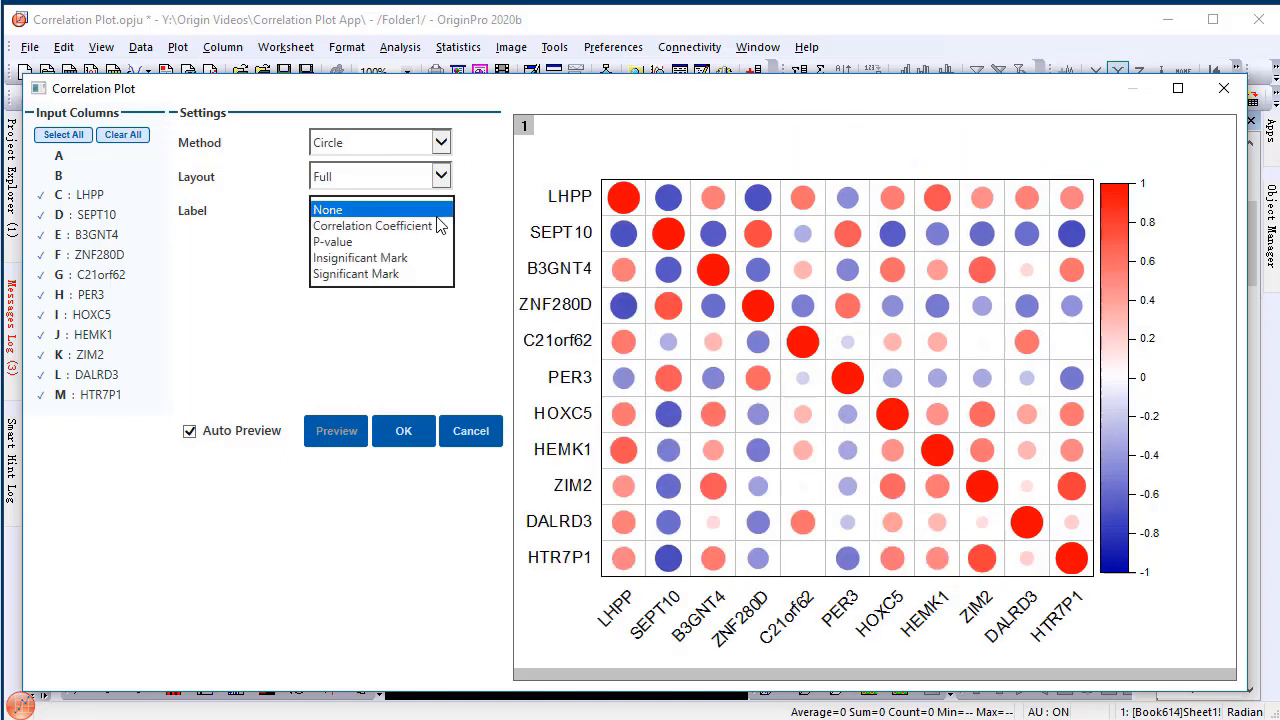
# Try p-value and insignificant-mark labels, then settle on correlation coefficient labels.
pyautogui.click(373, 225)
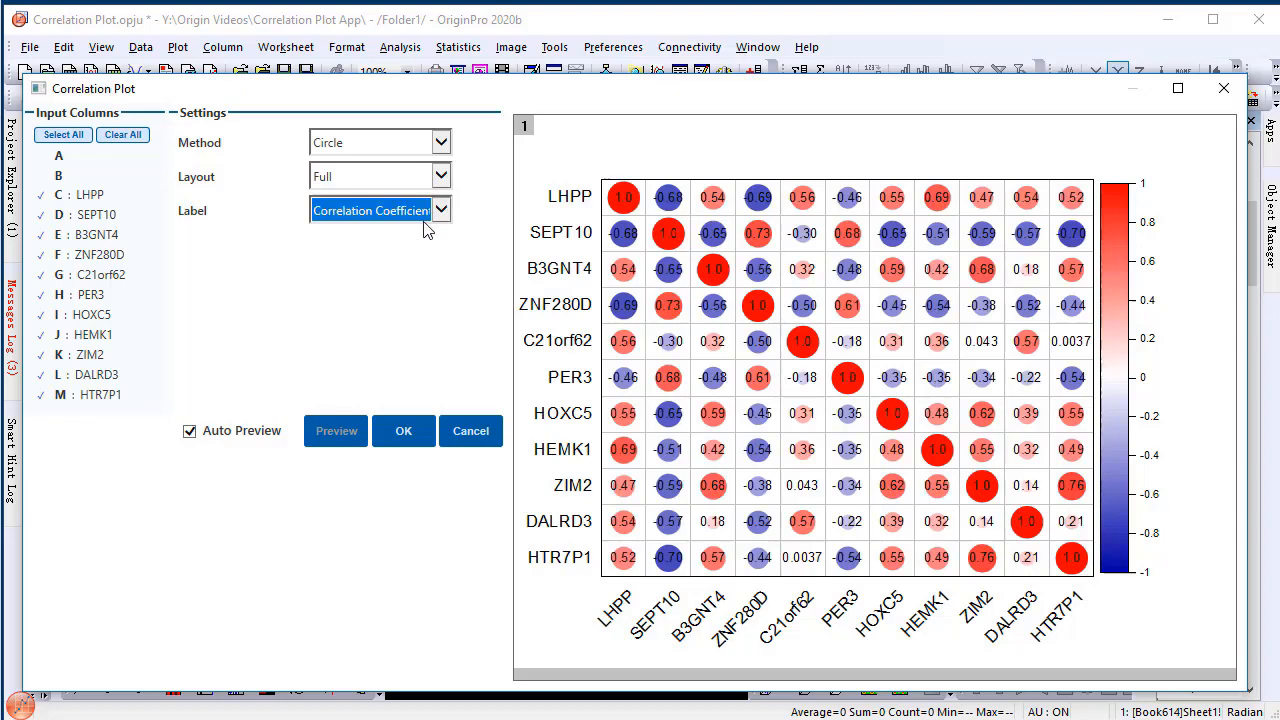
pyautogui.click(439, 210)
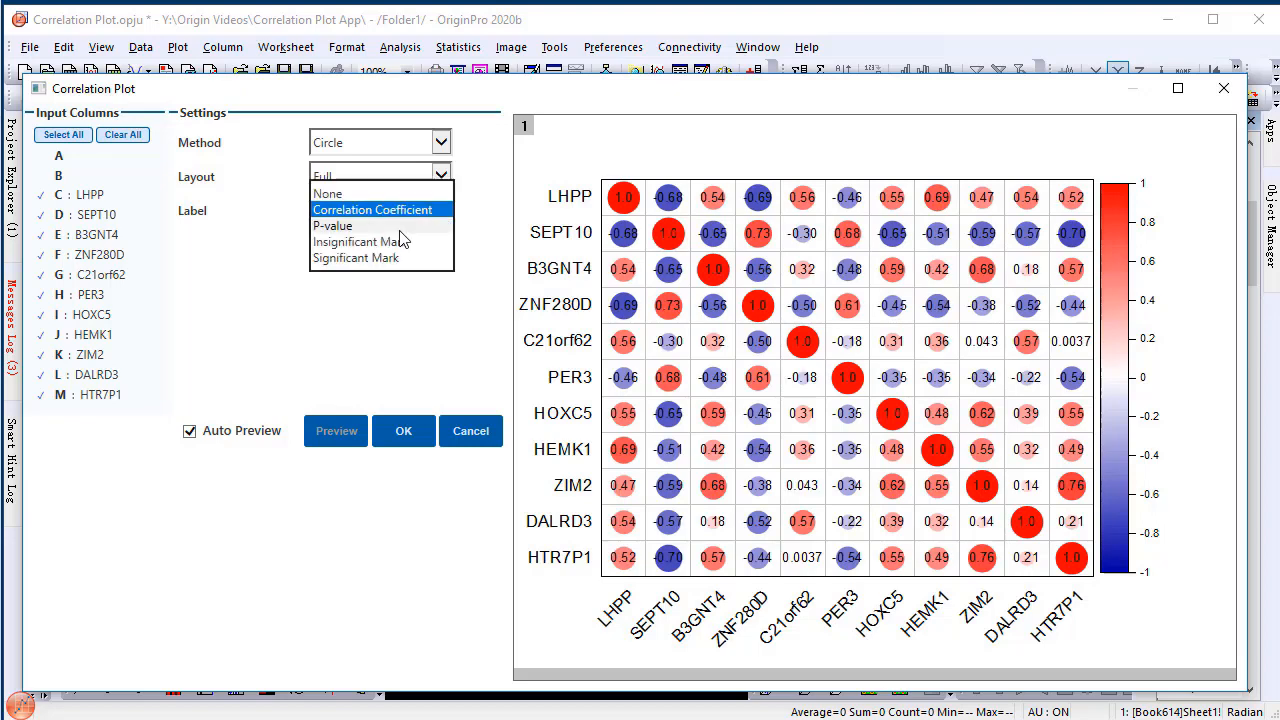
pyautogui.click(333, 225)
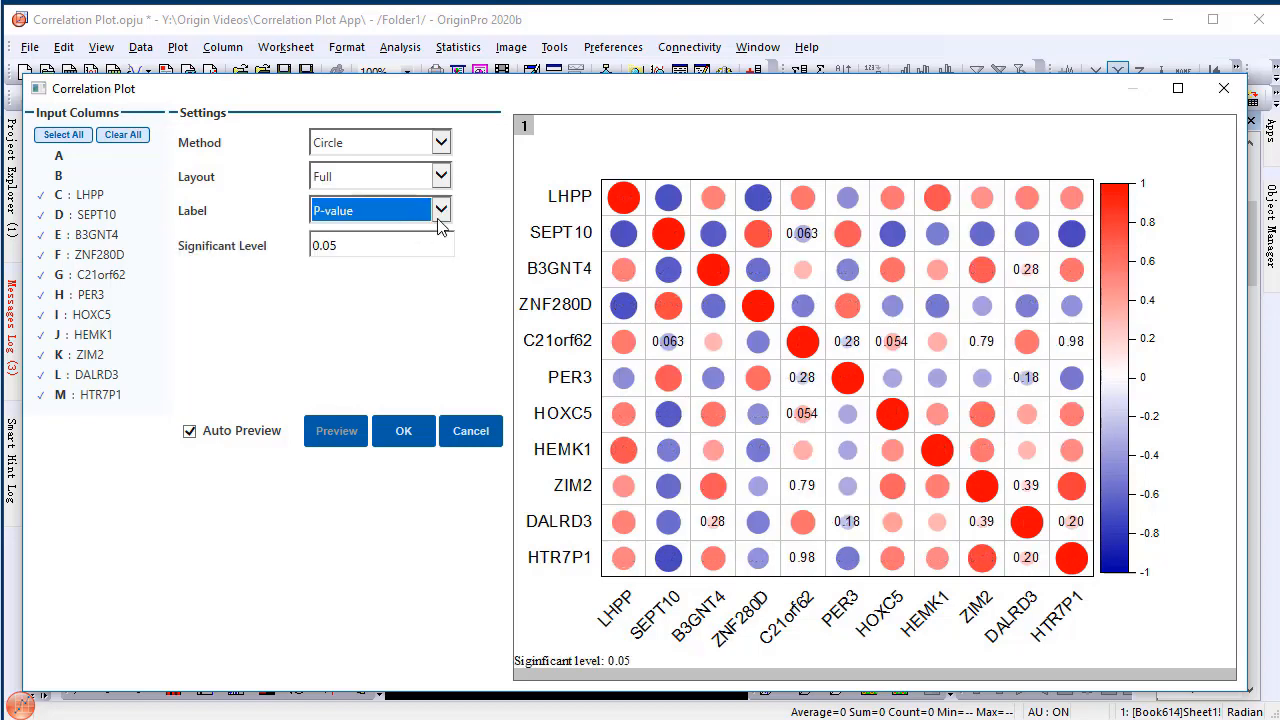
pyautogui.click(440, 210)
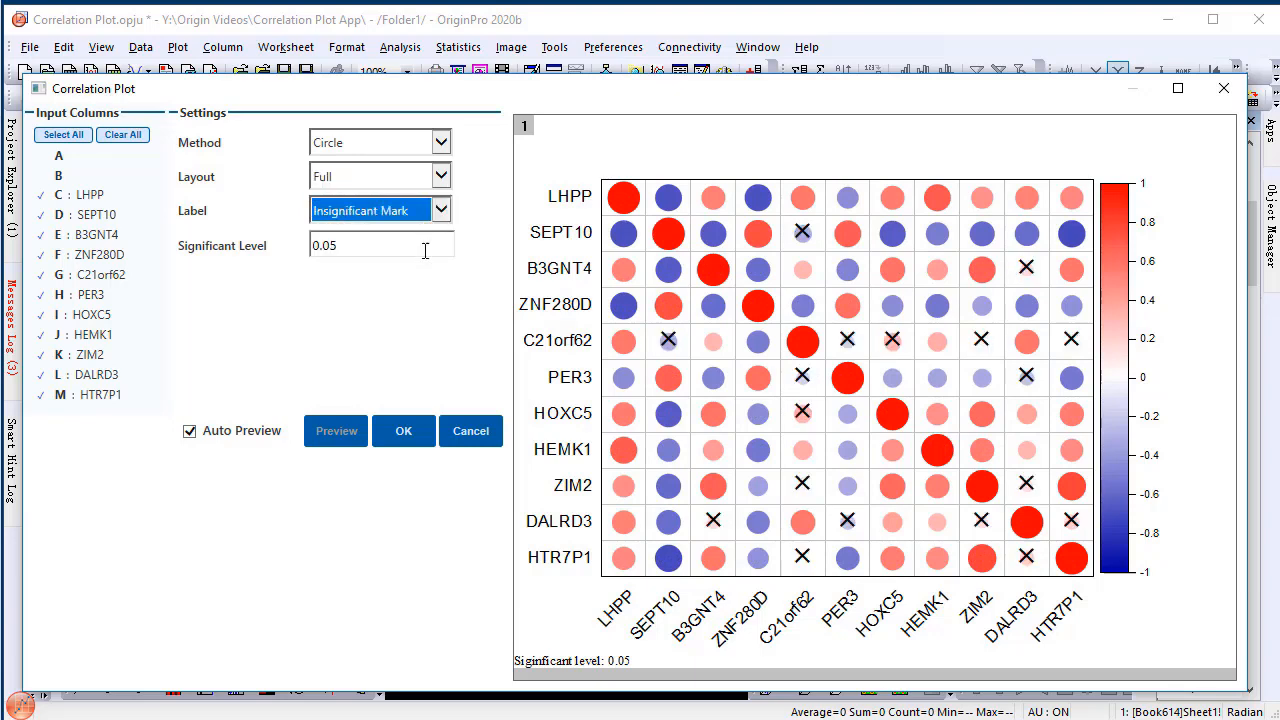
pyautogui.moveTo(424, 250)
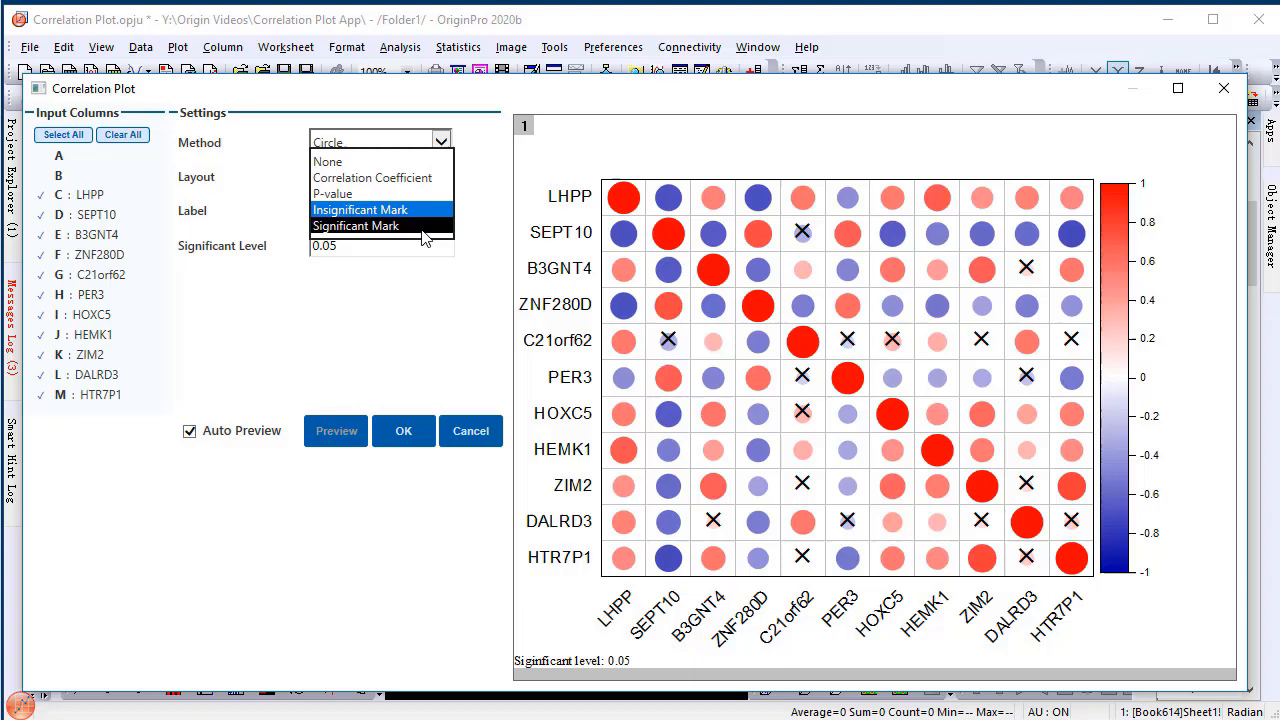
pyautogui.click(360, 225)
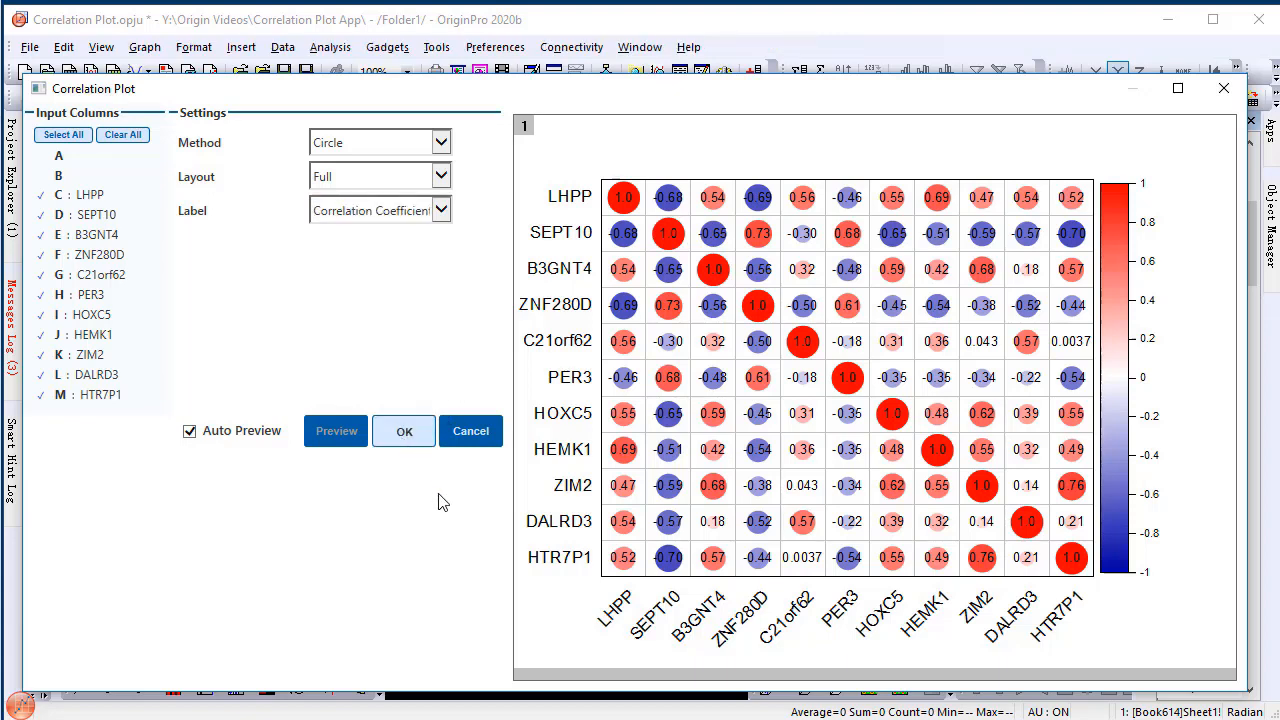
# Create the coefficient-labelled circle correlation graph with OK.
pyautogui.click(403, 431)
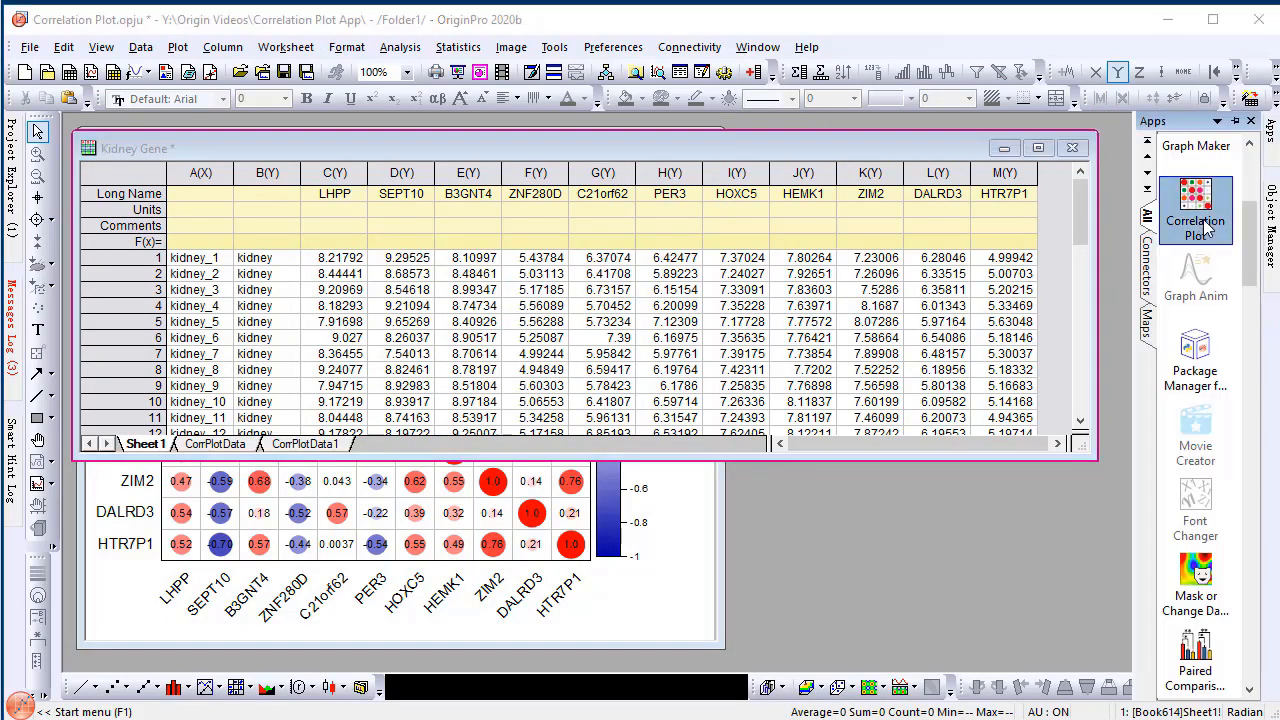
# Reopen Correlation Plot, uncheck text columns A and B, and preview the full circle matrix.
pyautogui.click(1195, 205)
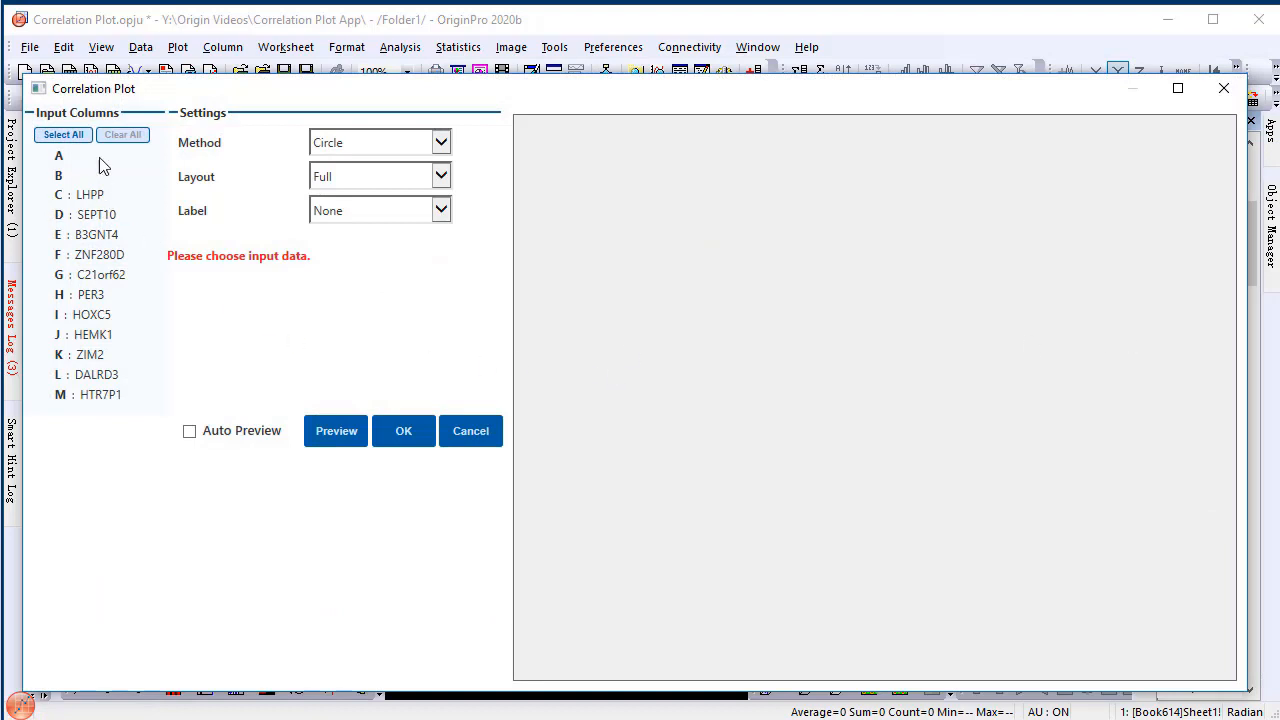
pyautogui.click(62, 134)
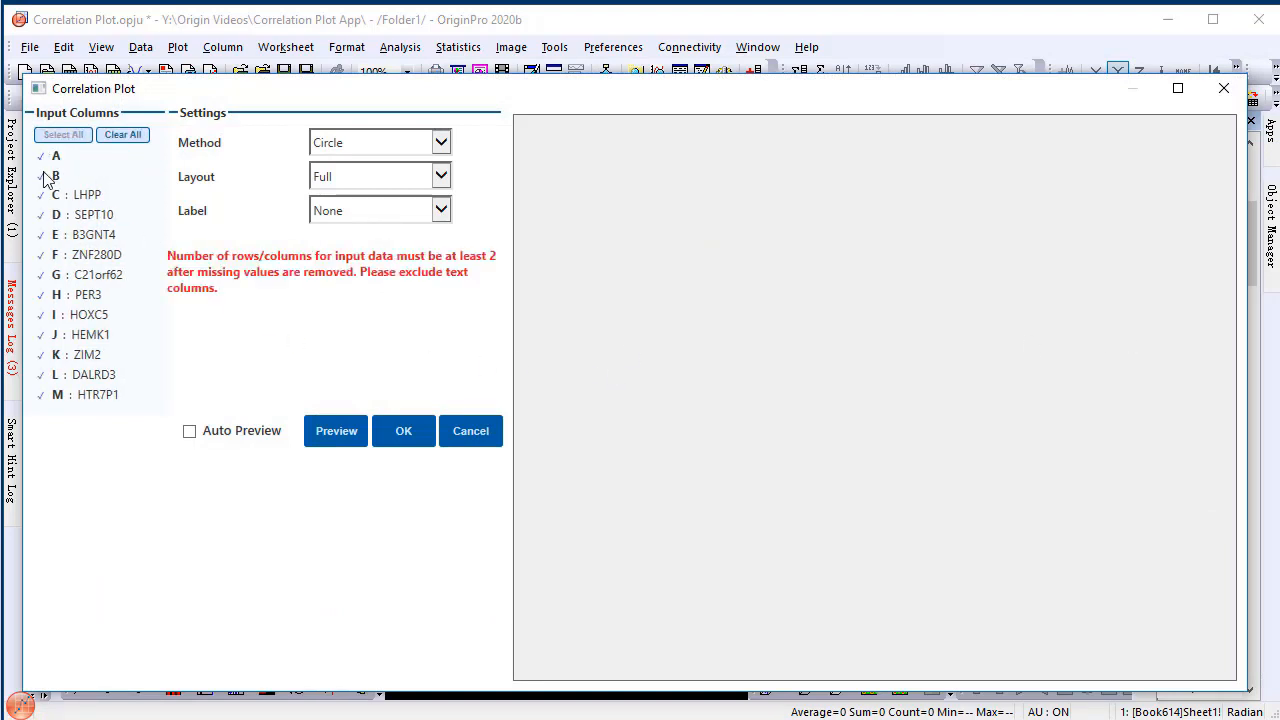
pyautogui.click(189, 431)
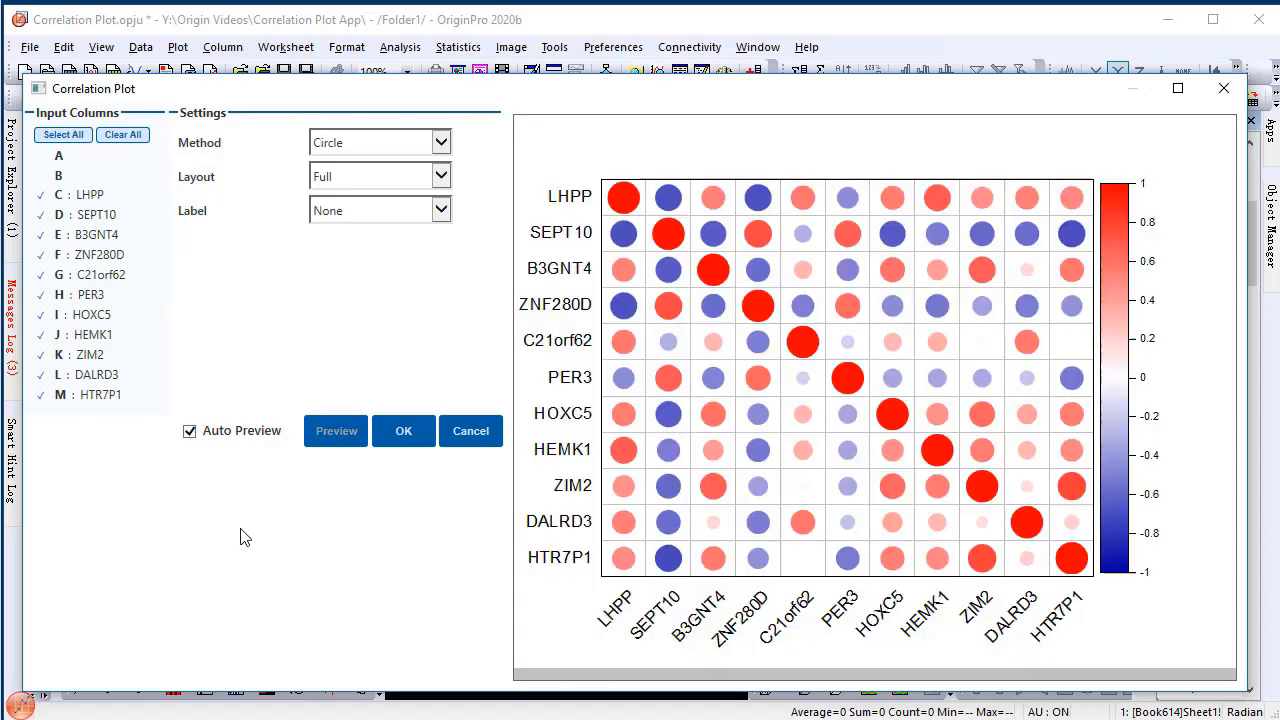
pyautogui.moveTo(287, 599)
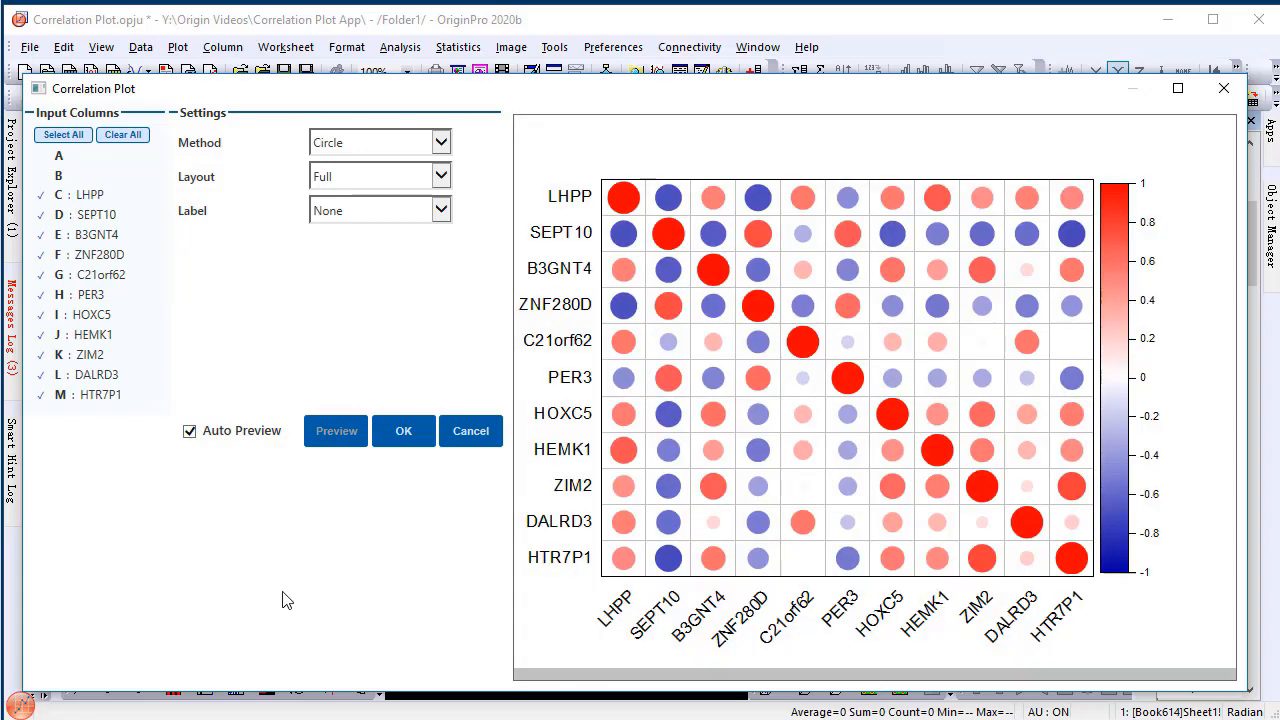
pyautogui.click(440, 142)
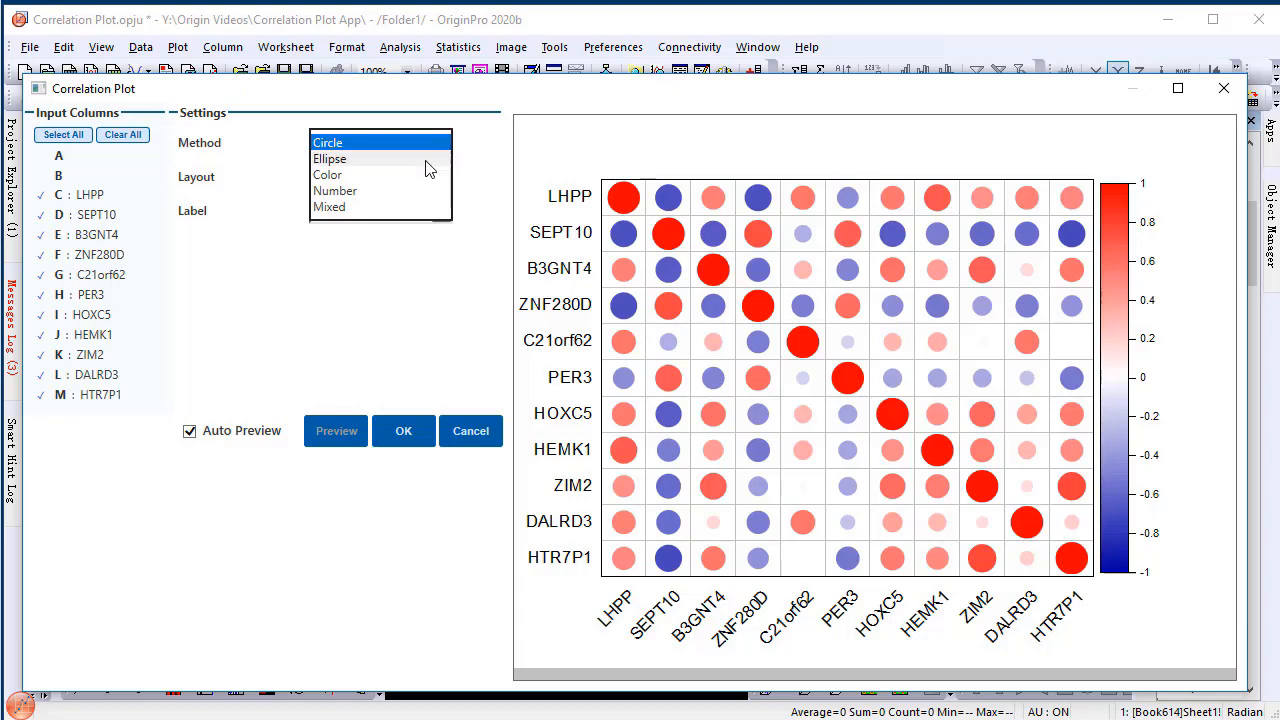
# Set Method to Color and Layout to Lower Triangular Matrix.
pyautogui.click(327, 174)
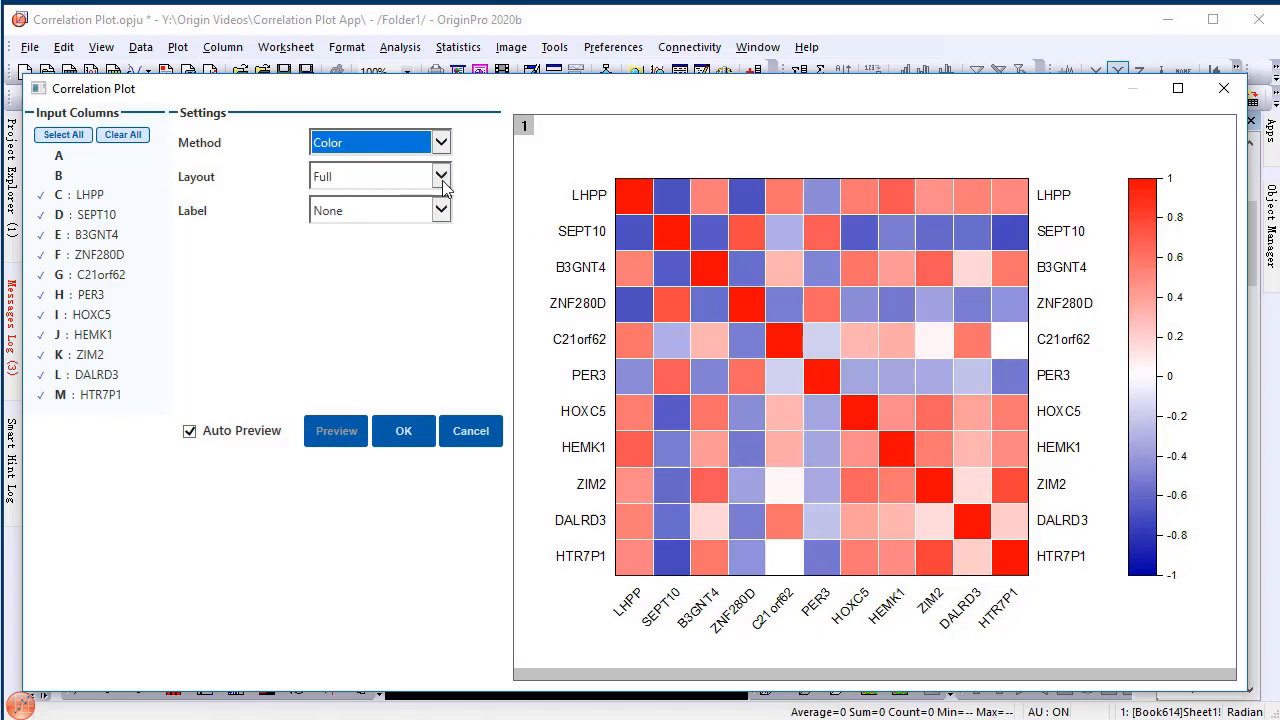
pyautogui.click(440, 176)
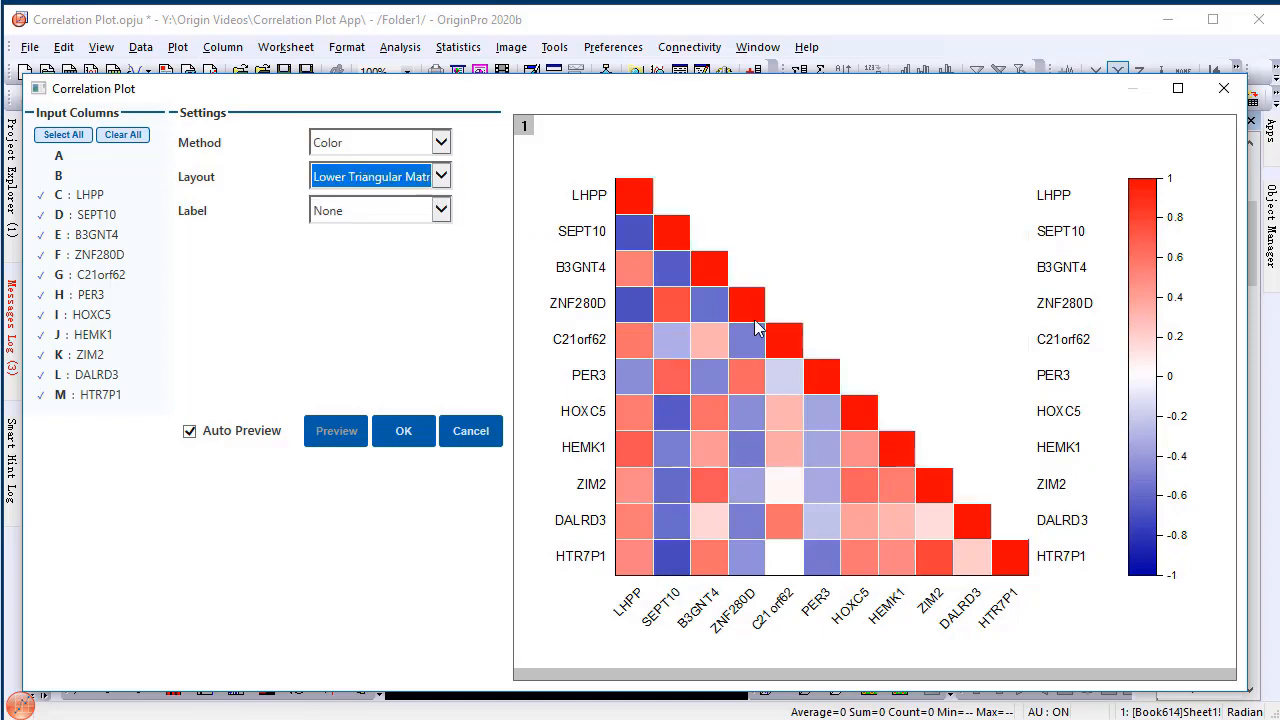
pyautogui.moveTo(448, 281)
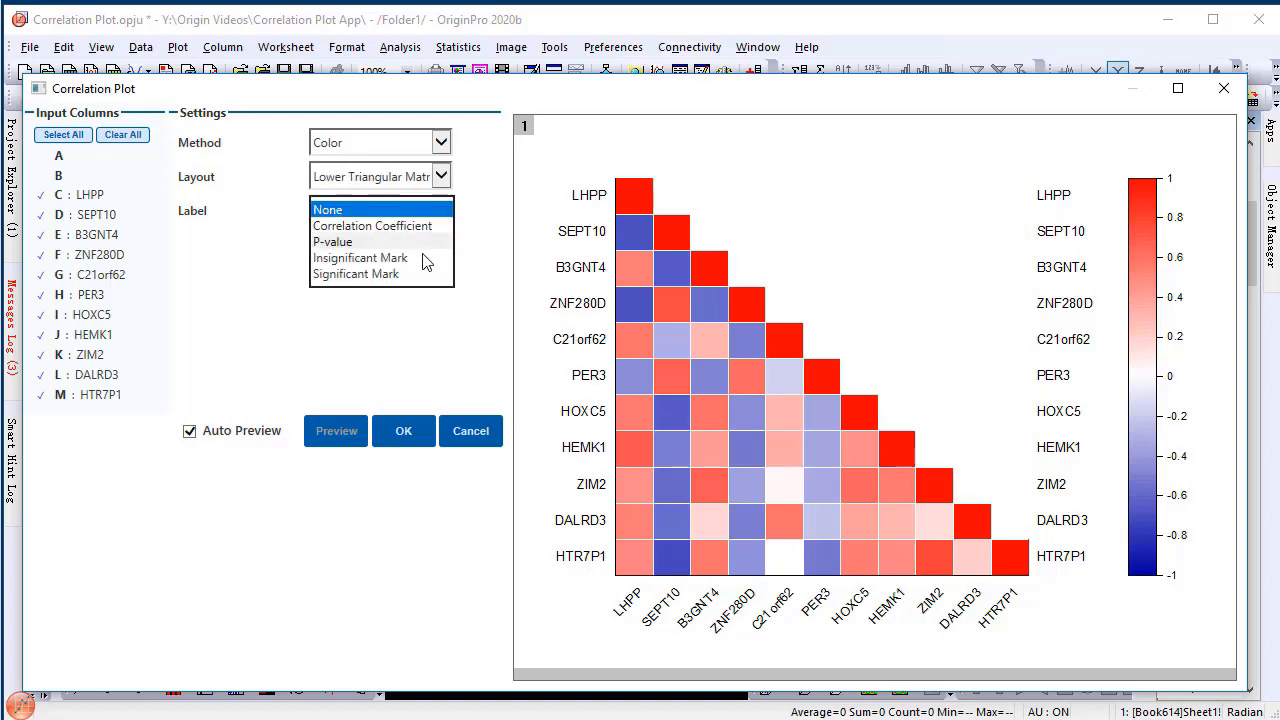
# Label with Significant Mark at levels 0.05 0.01 0.001 and create the heatmap.
pyautogui.click(356, 273)
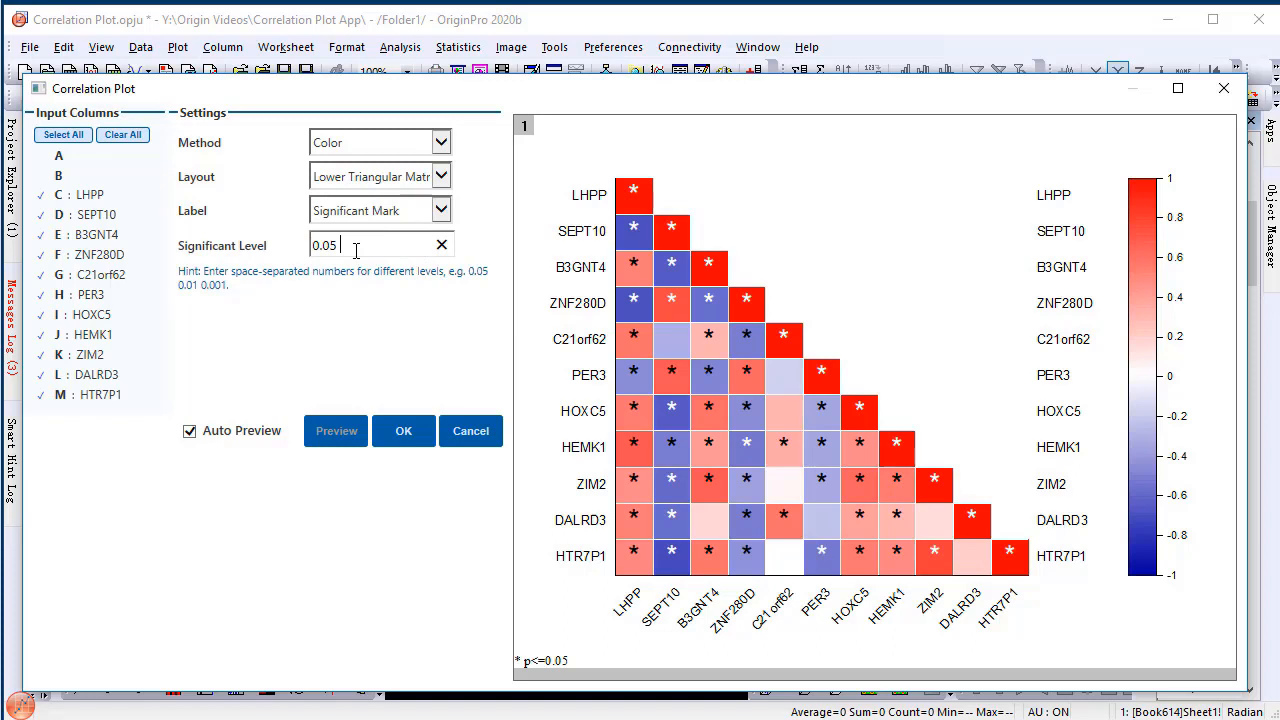
pyautogui.write('0.01 0.001')
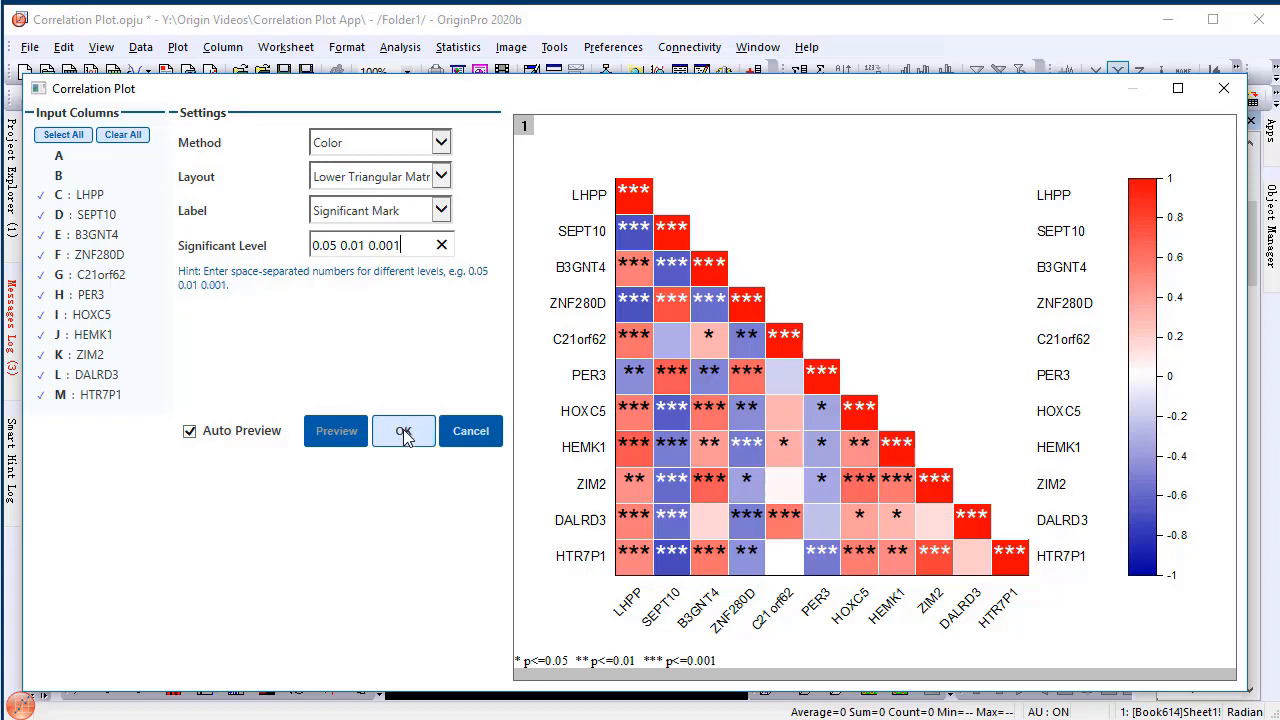
pyautogui.click(403, 430)
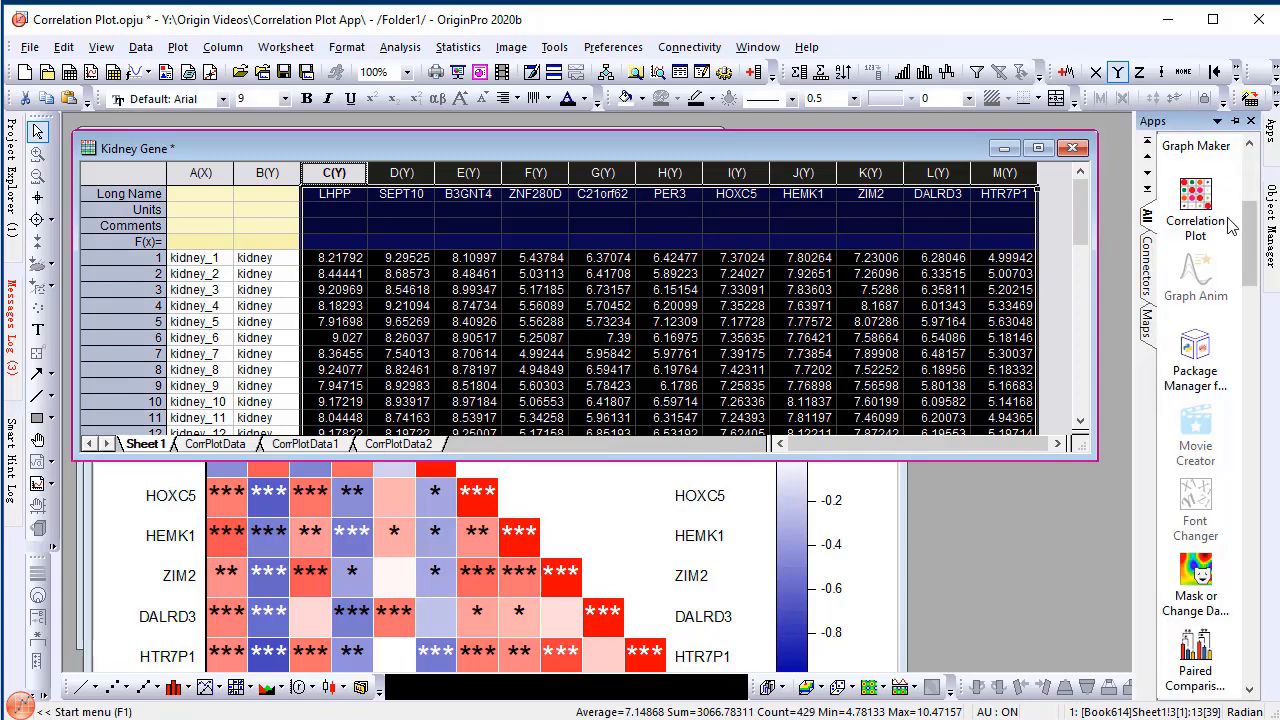
# Relaunch the Correlation Plot app and turn Auto Preview back on.
pyautogui.click(1195, 210)
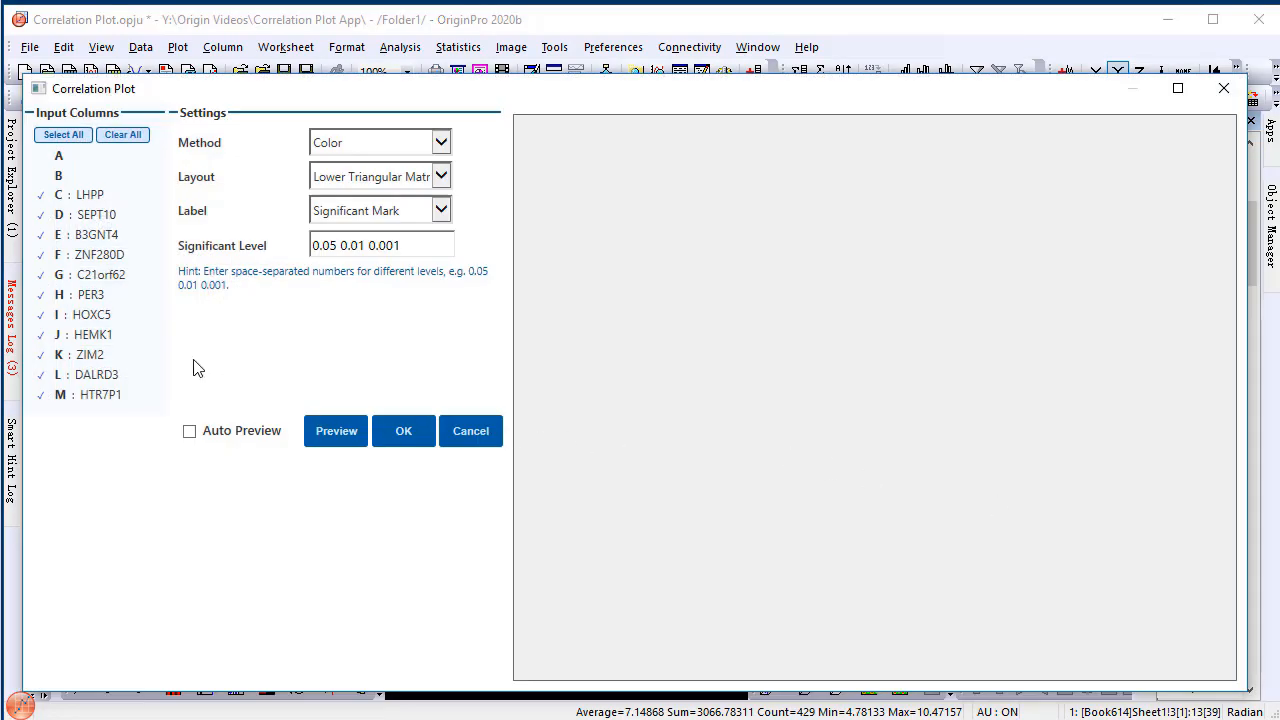
pyautogui.click(190, 430)
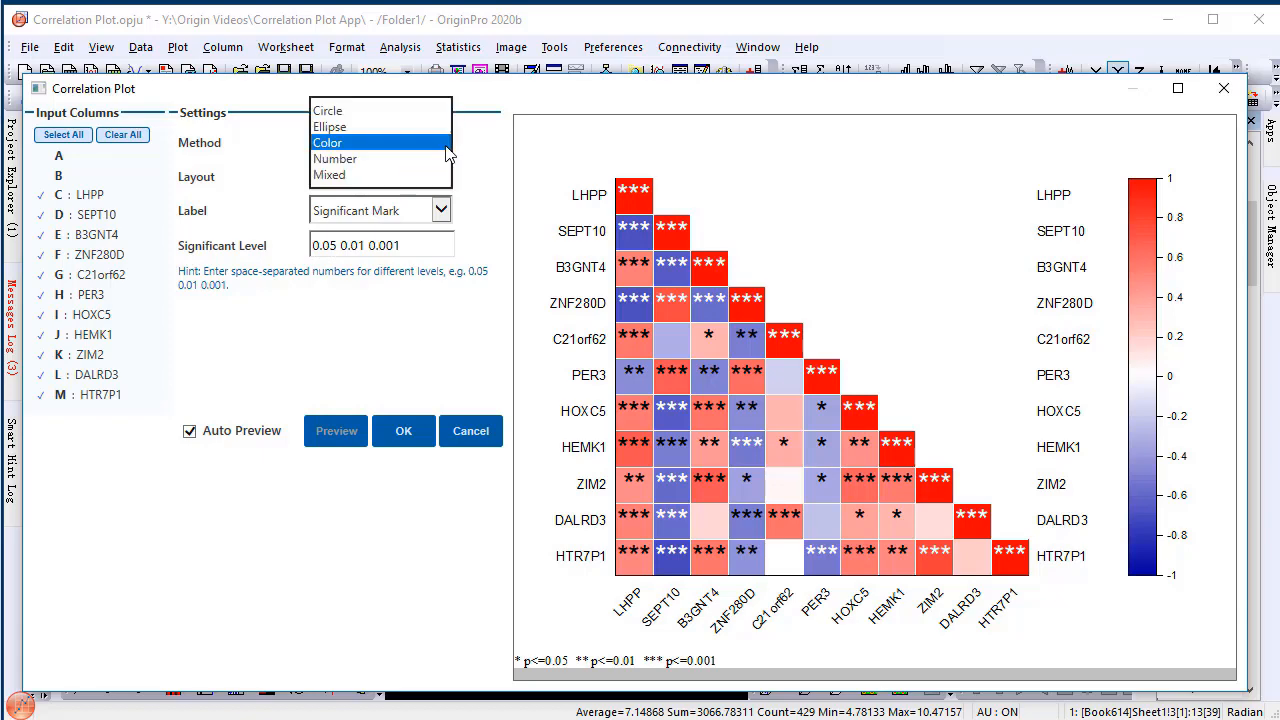
# Switch to Mixed method with coefficients lower and ellipses in the upper triangle.
pyautogui.click(330, 126)
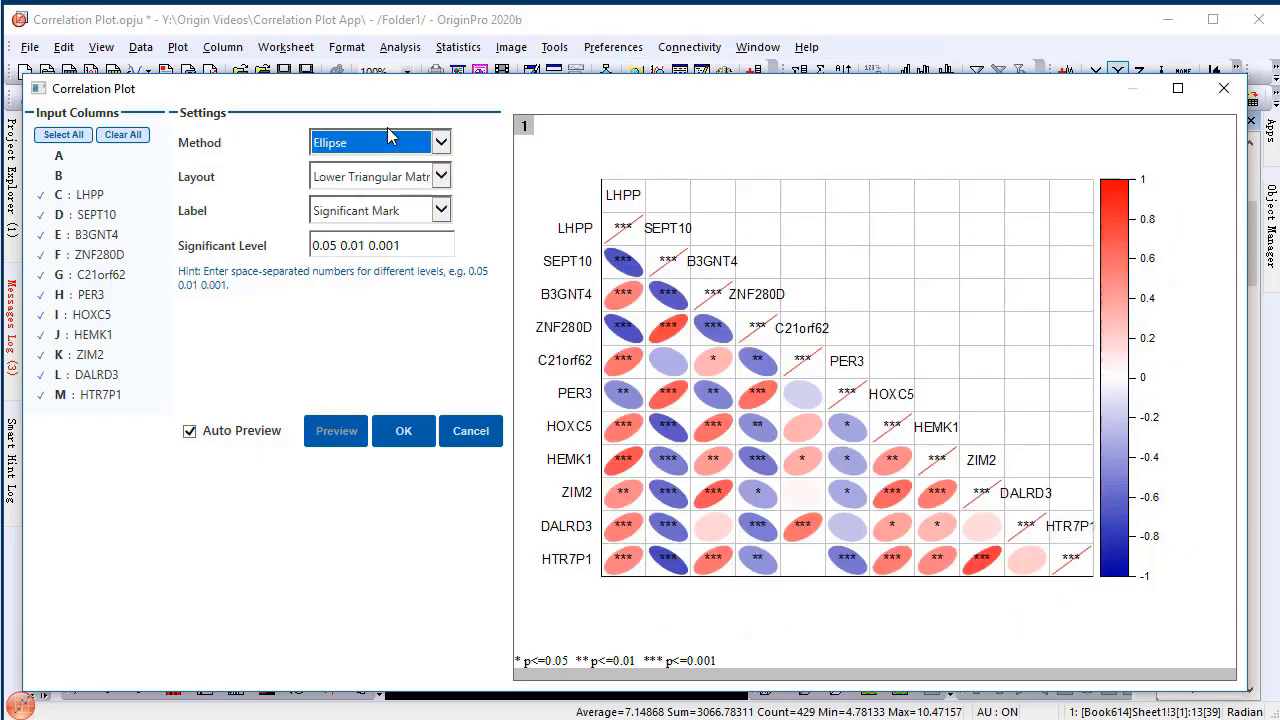
pyautogui.click(439, 141)
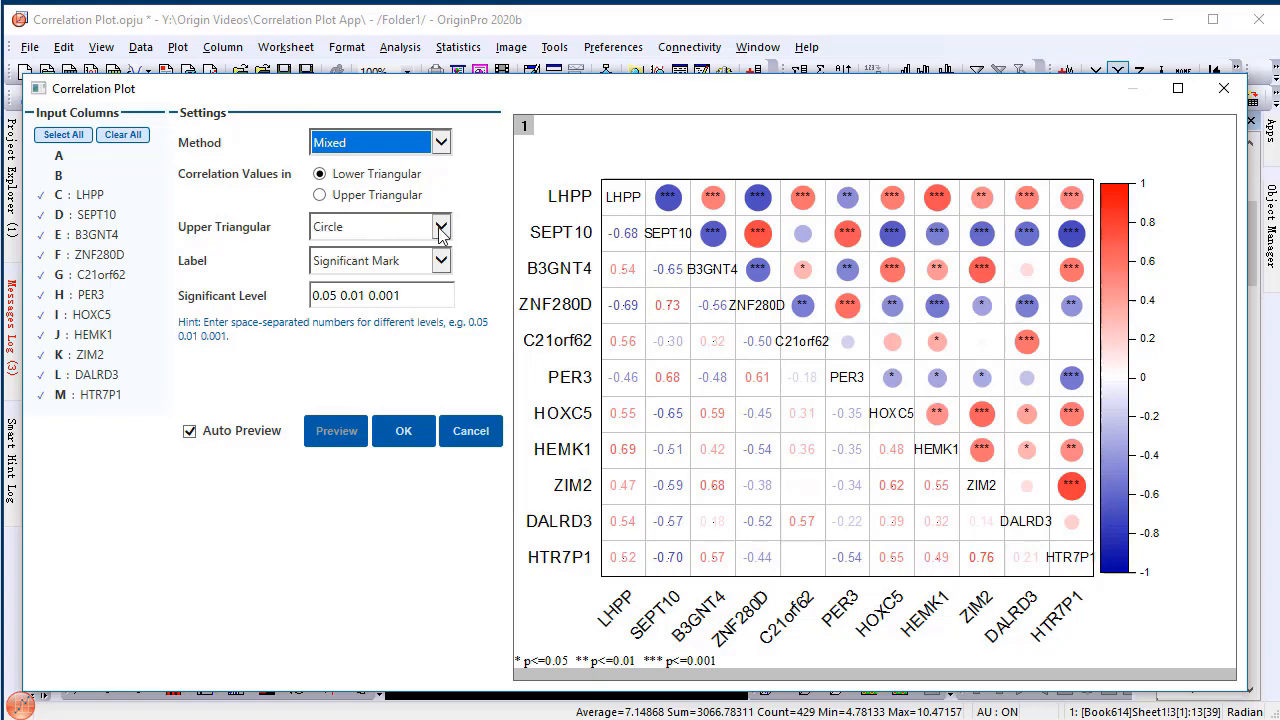
pyautogui.click(440, 226)
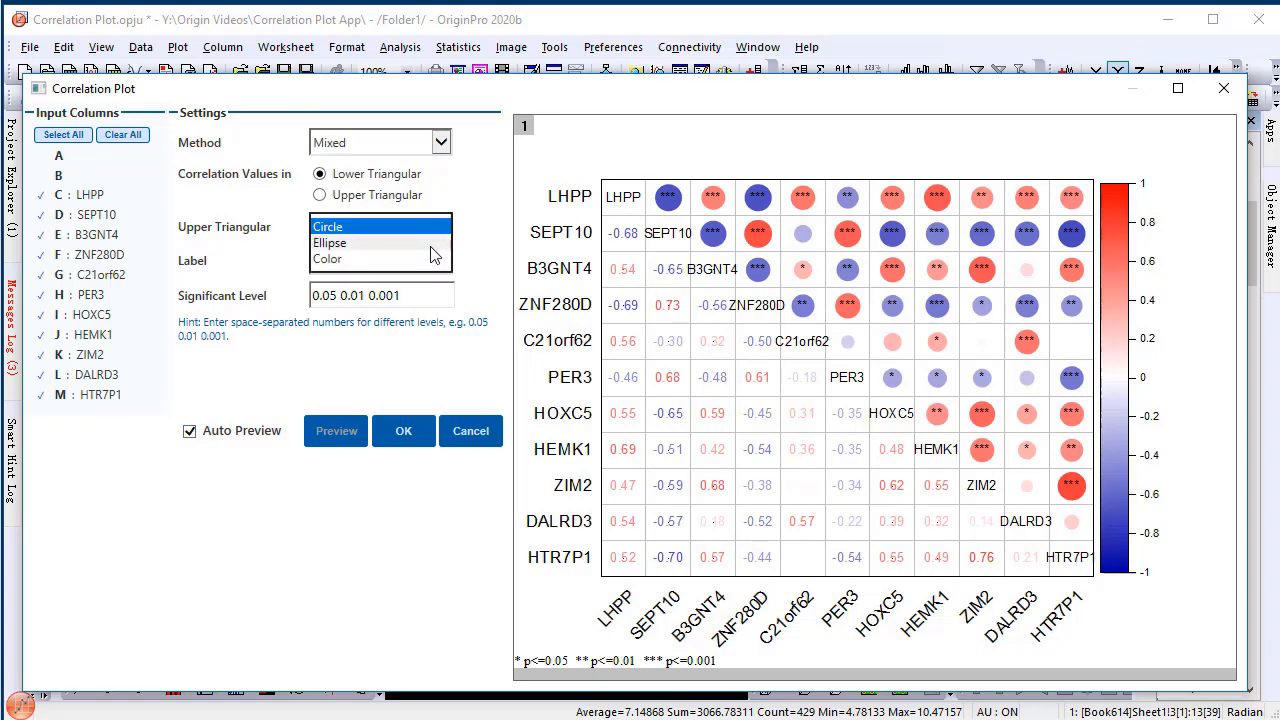
pyautogui.moveTo(390, 250)
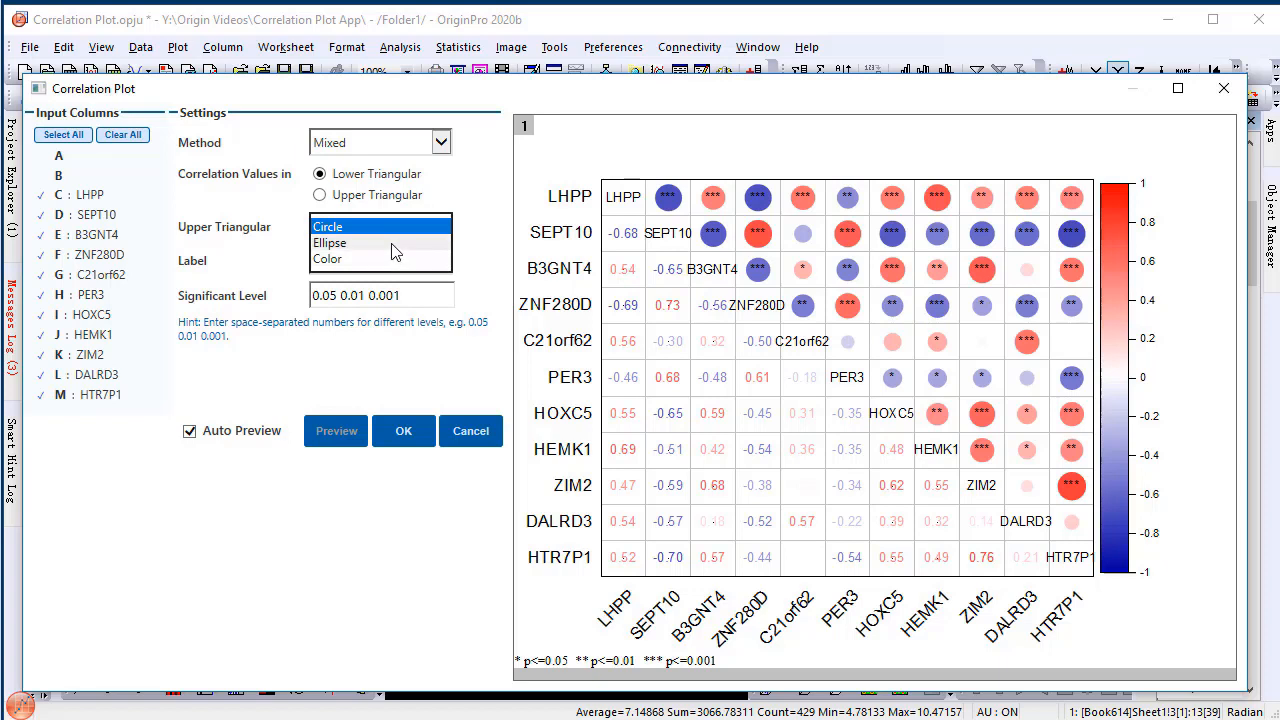
pyautogui.click(330, 242)
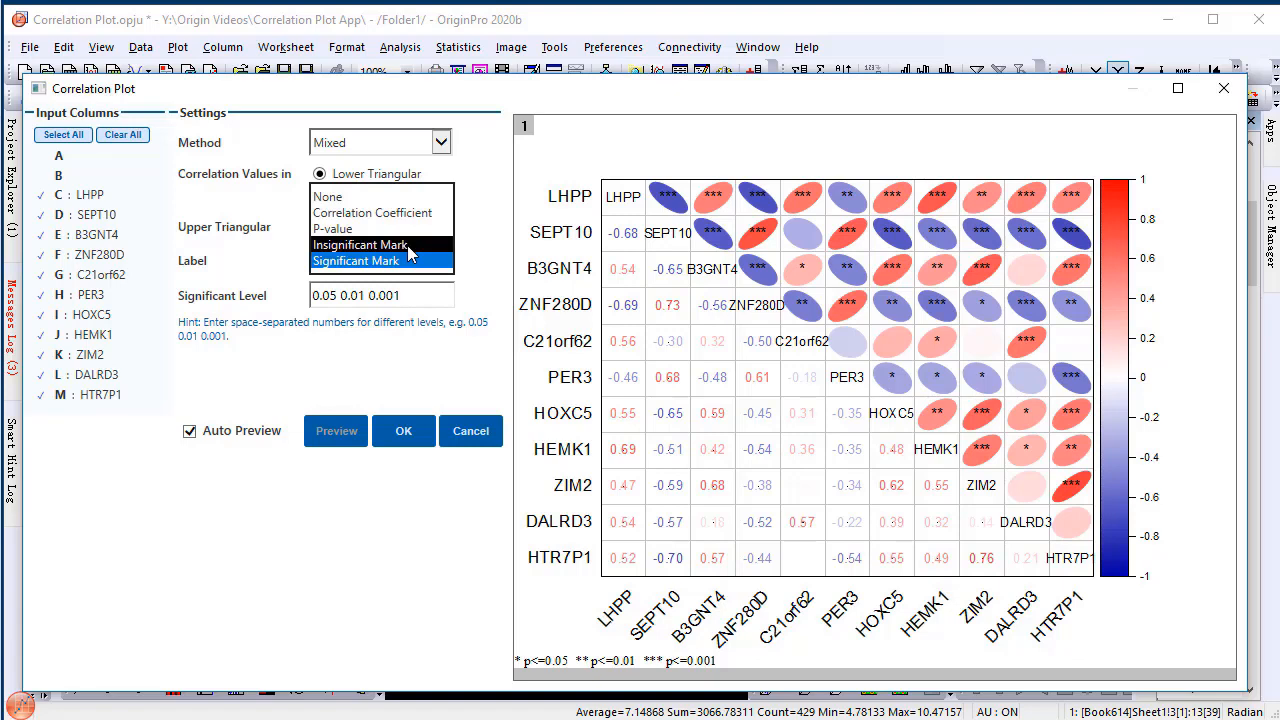
# Label with Insignificant Mark at level 0.05 and create the mixed graph.
pyautogui.click(360, 245)
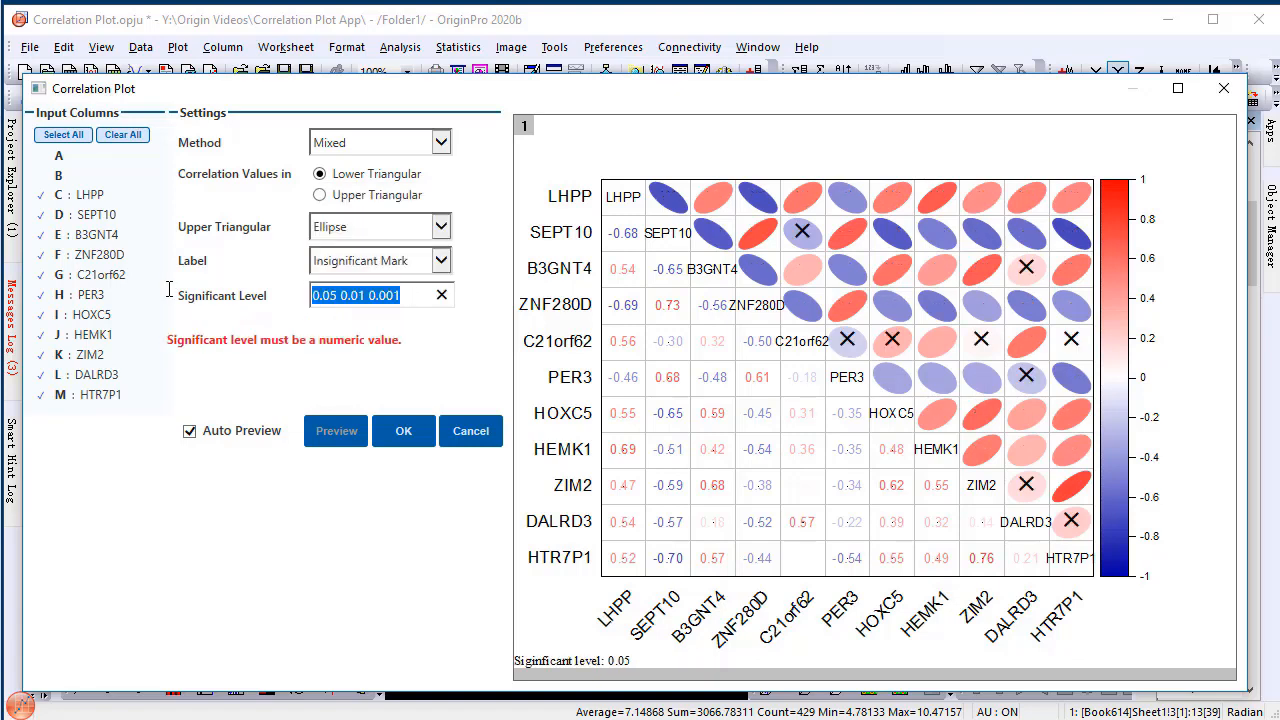
pyautogui.write('0.05')
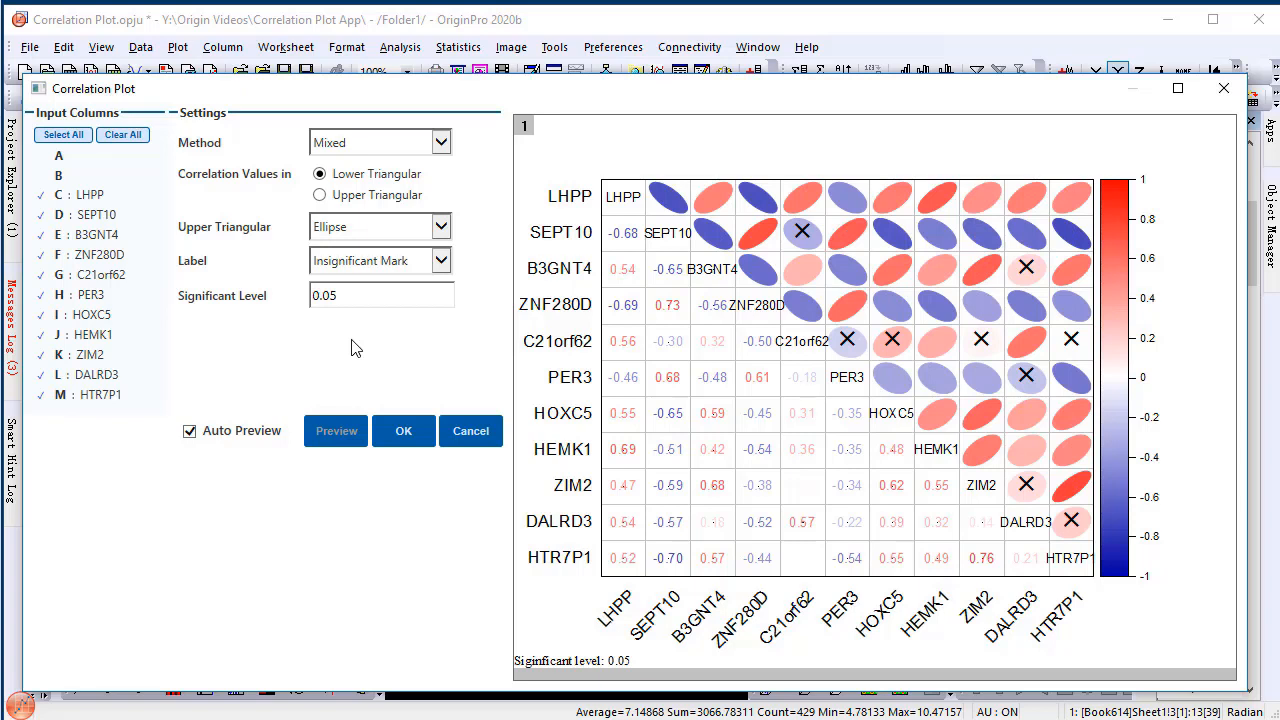
pyautogui.moveTo(390, 418)
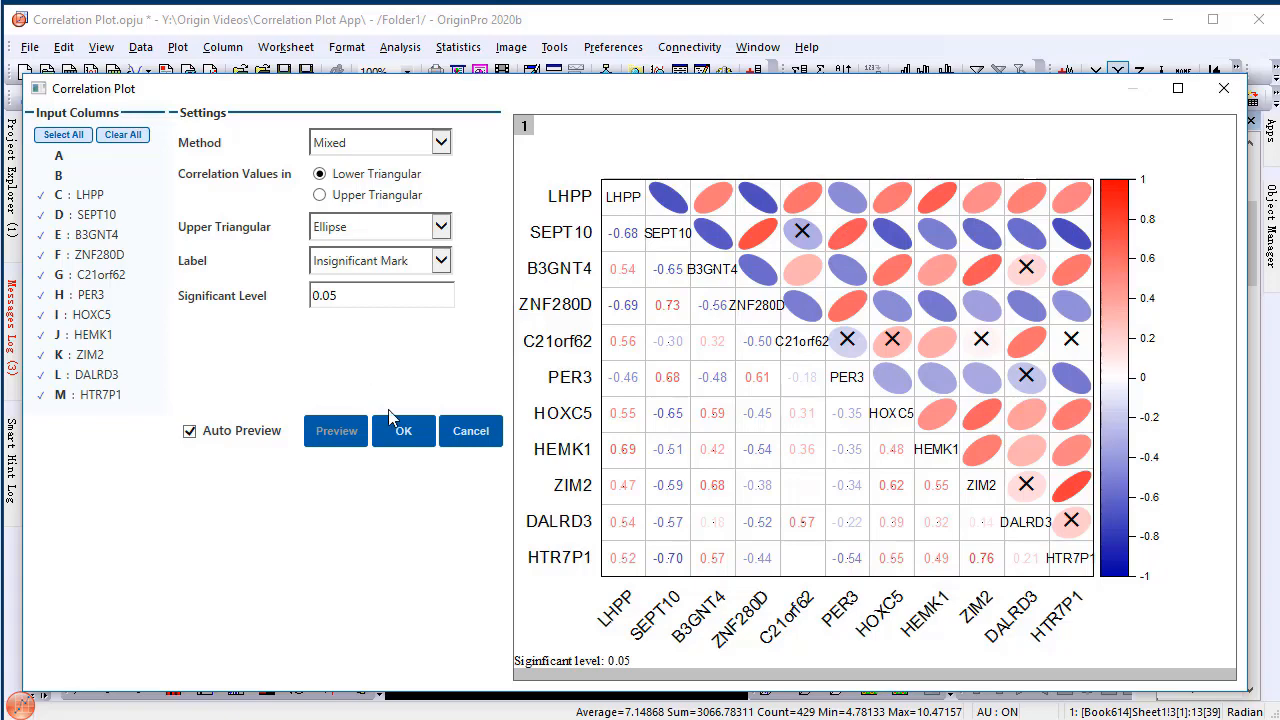
pyautogui.click(403, 431)
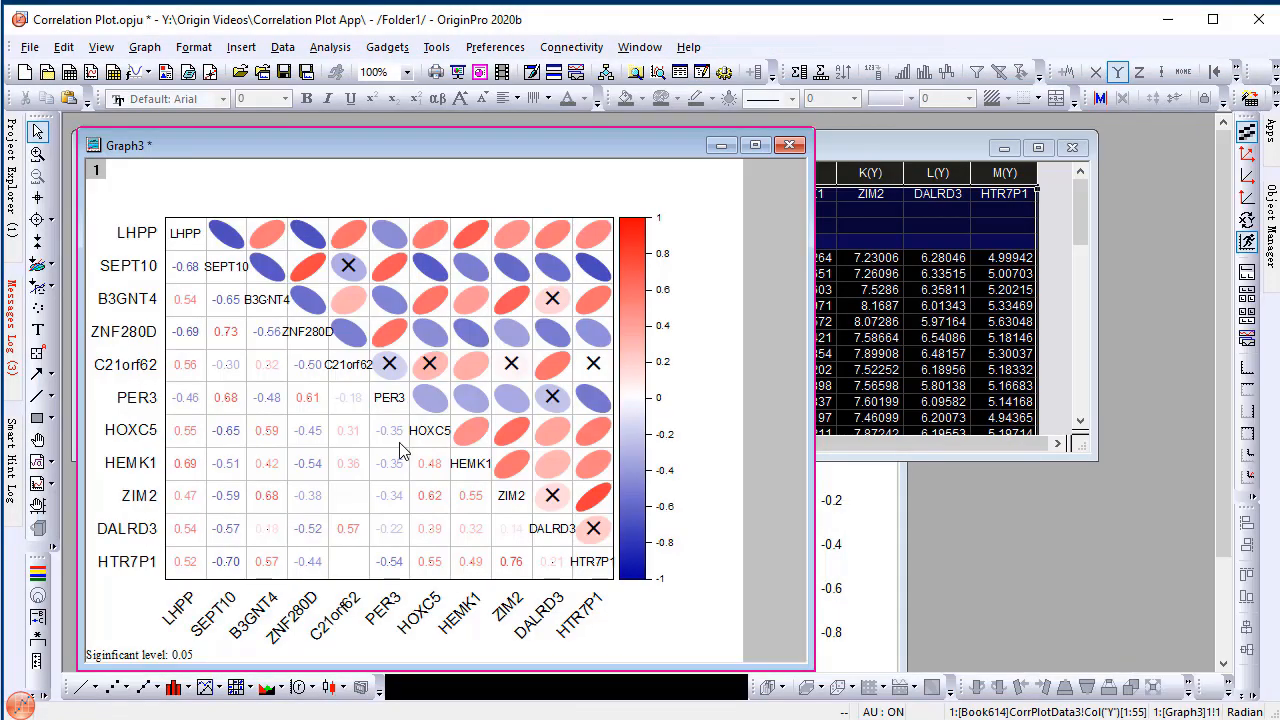